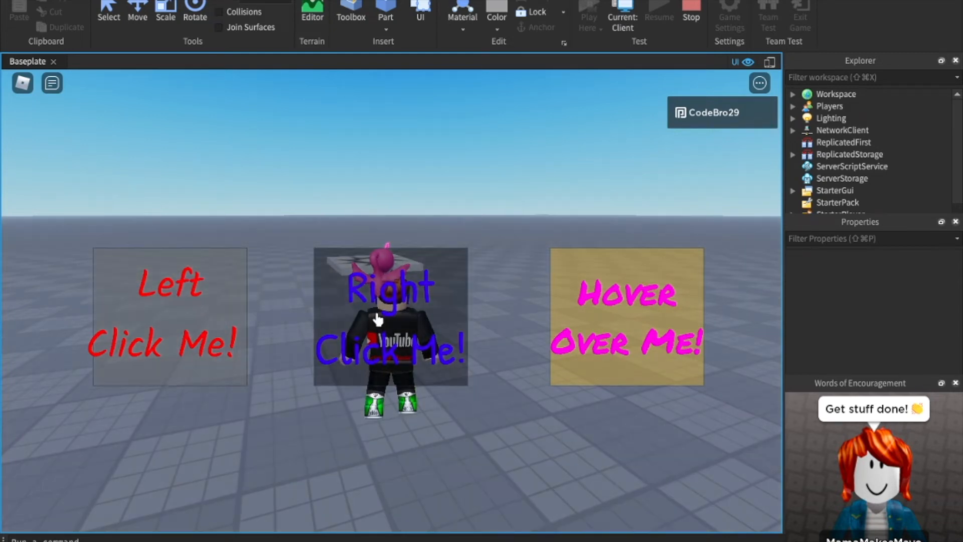
pyautogui.moveTo(703, 320)
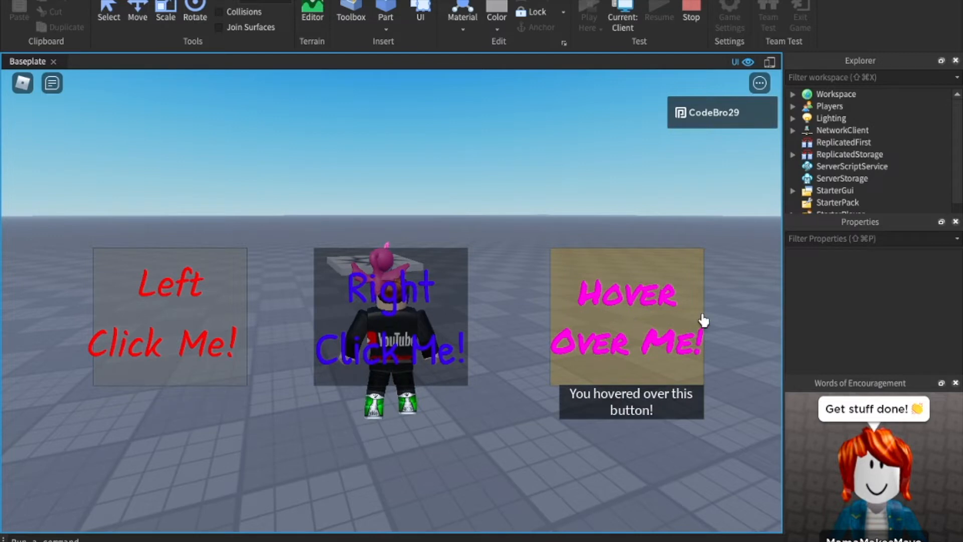
pyautogui.moveTo(447, 320)
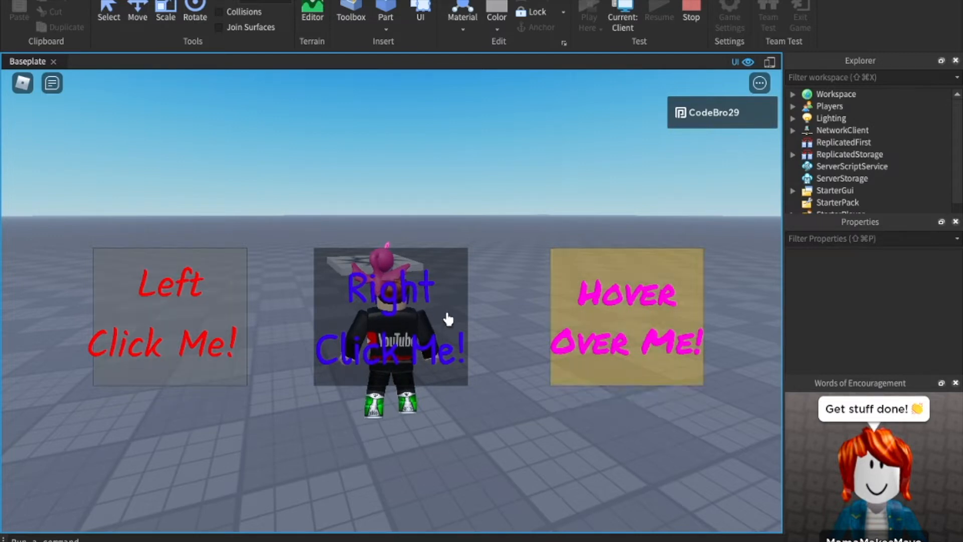
pyautogui.moveTo(652, 99)
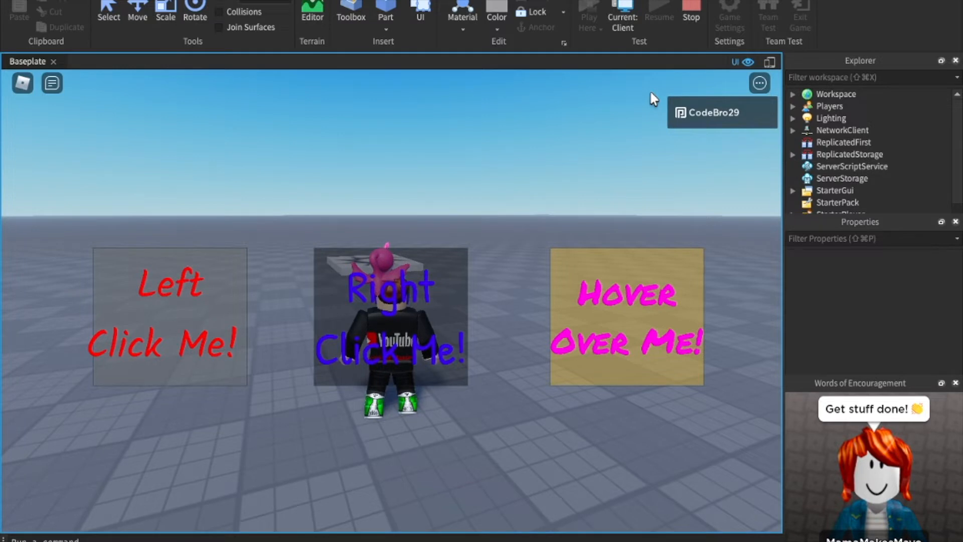
pyautogui.moveTo(684, 37)
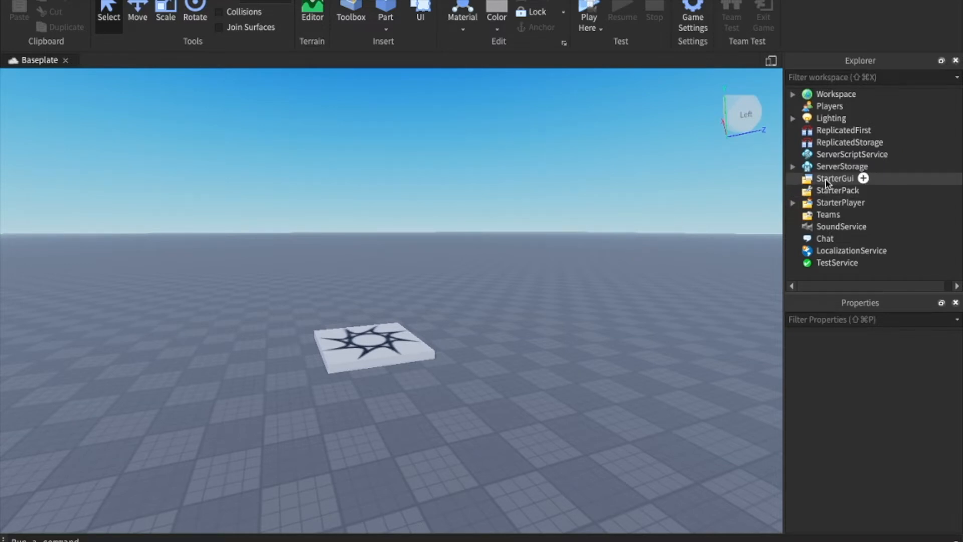
# Insert a ScreenGui under StarterGui and select it for adding children.
pyautogui.click(835, 179)
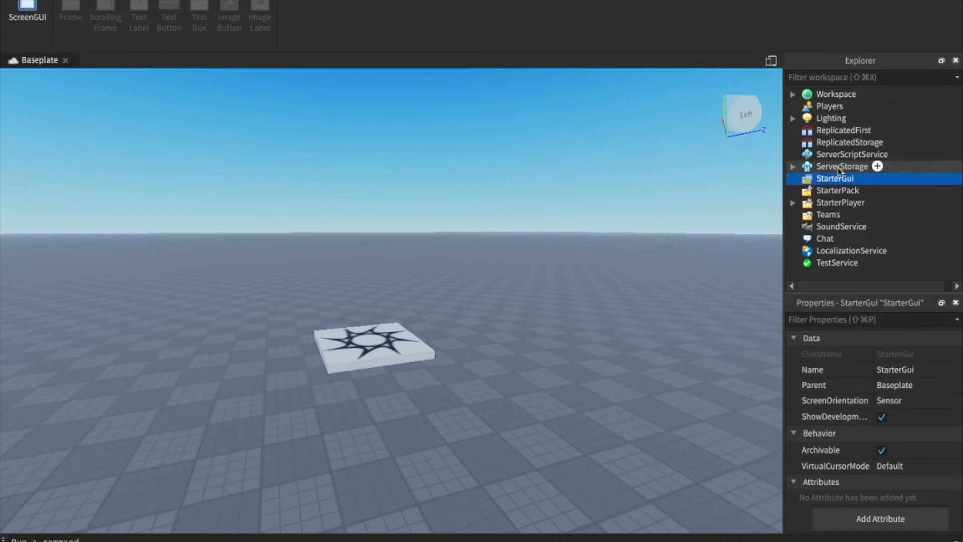
pyautogui.moveTo(840, 184)
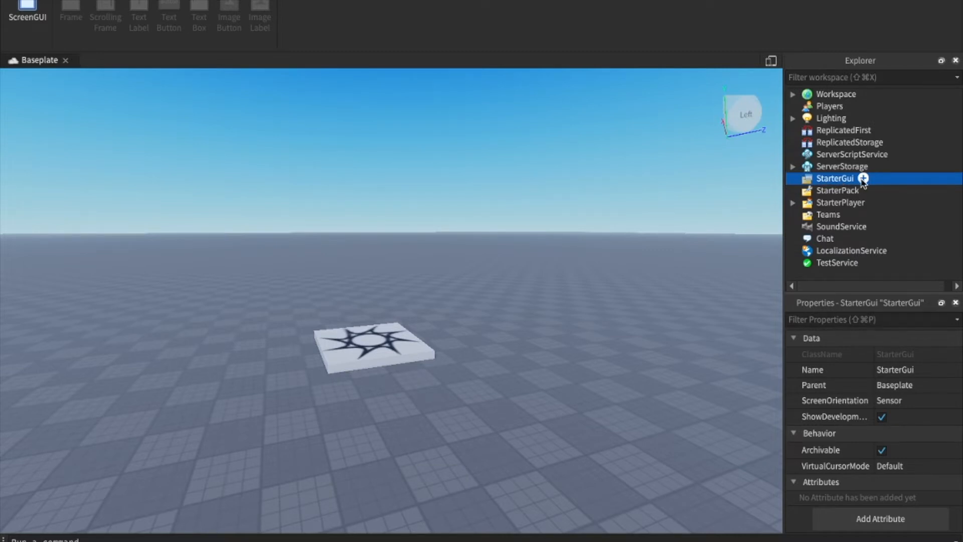
pyautogui.moveTo(865, 183)
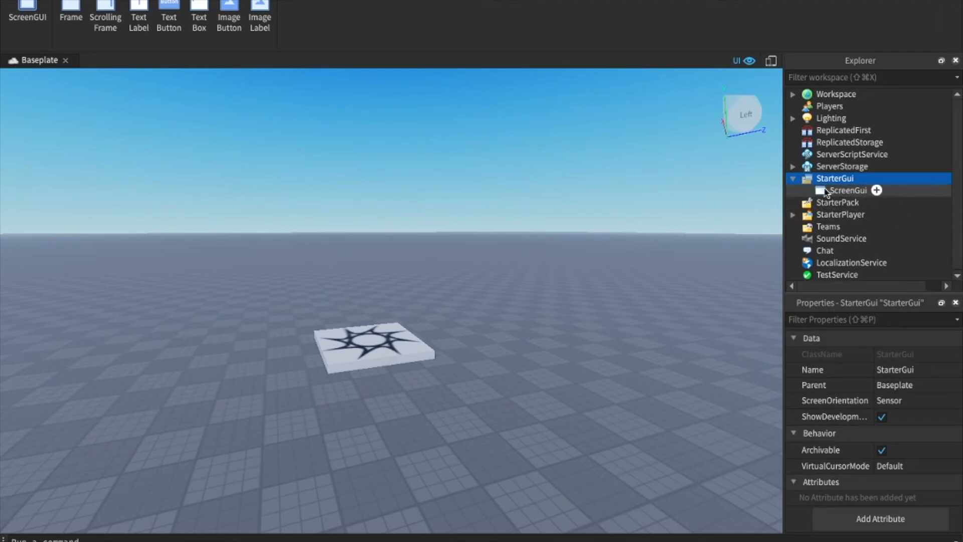
pyautogui.click(850, 189)
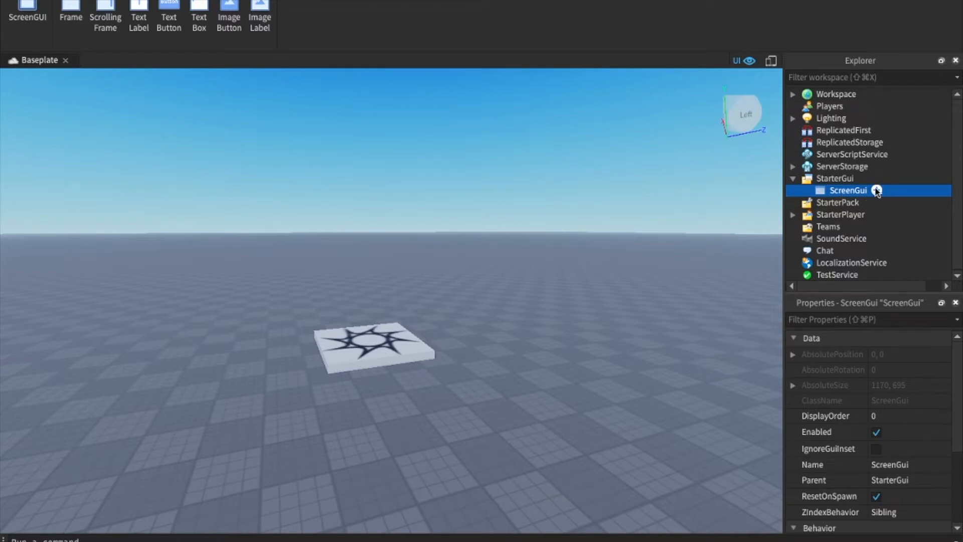
# Insert a 205×205 TextButton into the ScreenGui and settle it on the screen's left side.
pyautogui.write('te')
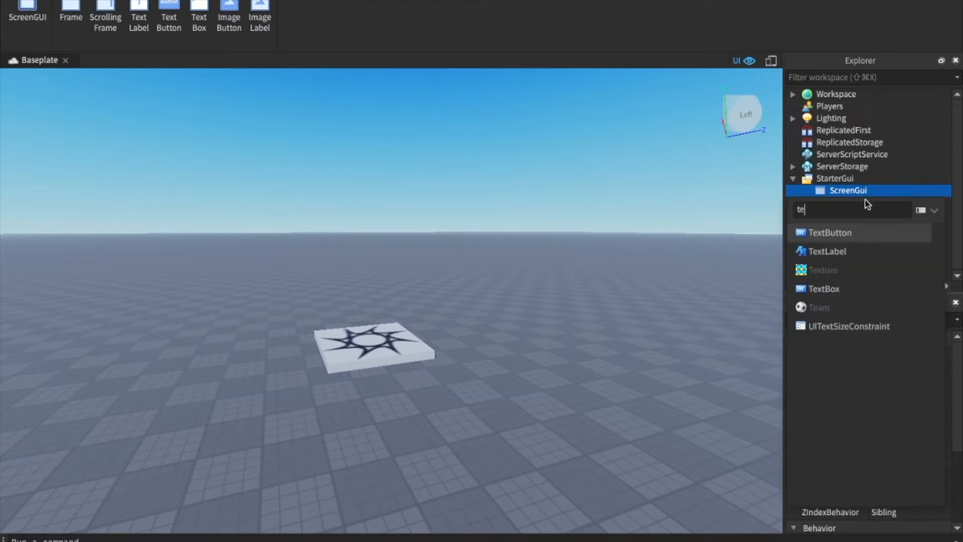
pyautogui.click(830, 232)
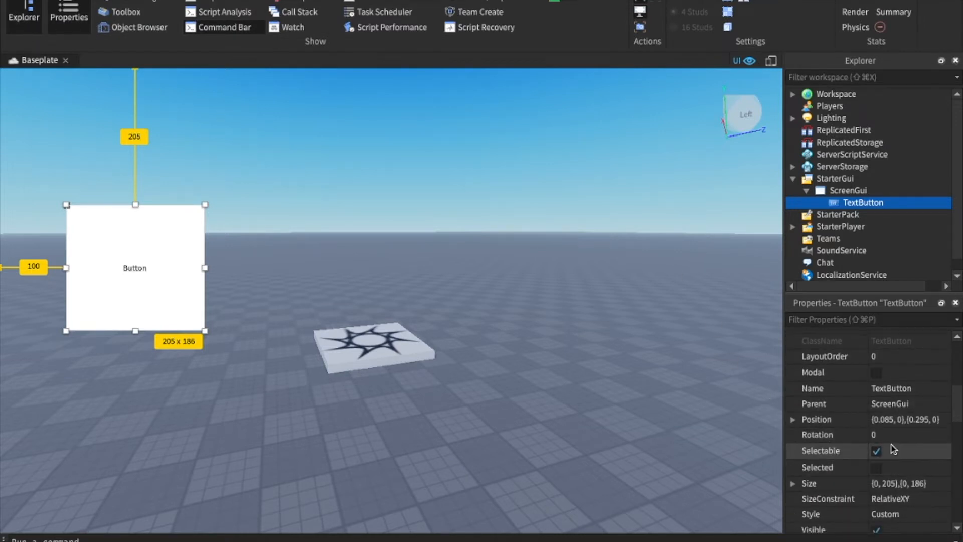
pyautogui.moveTo(903, 471)
pyautogui.write('205')
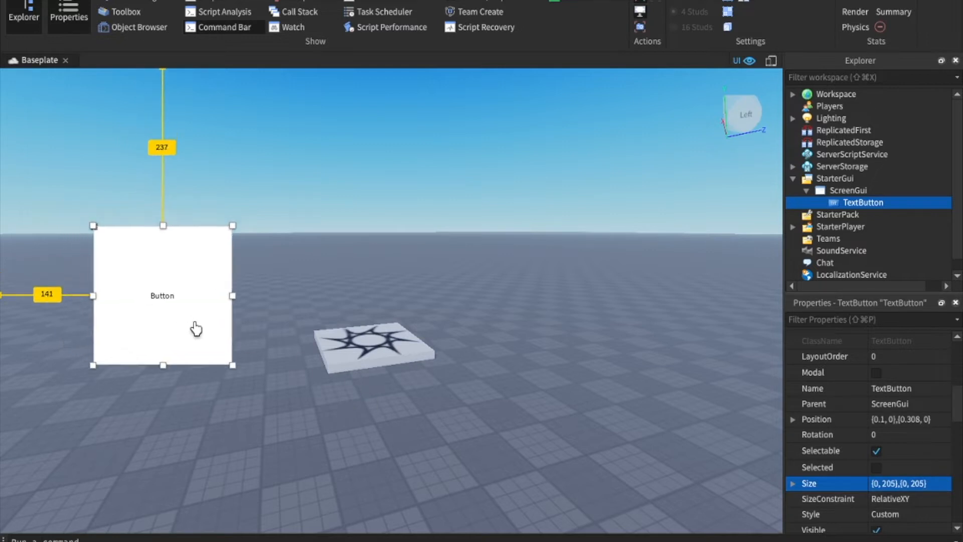
pyautogui.moveTo(195, 327); pyautogui.dragTo(212, 328)
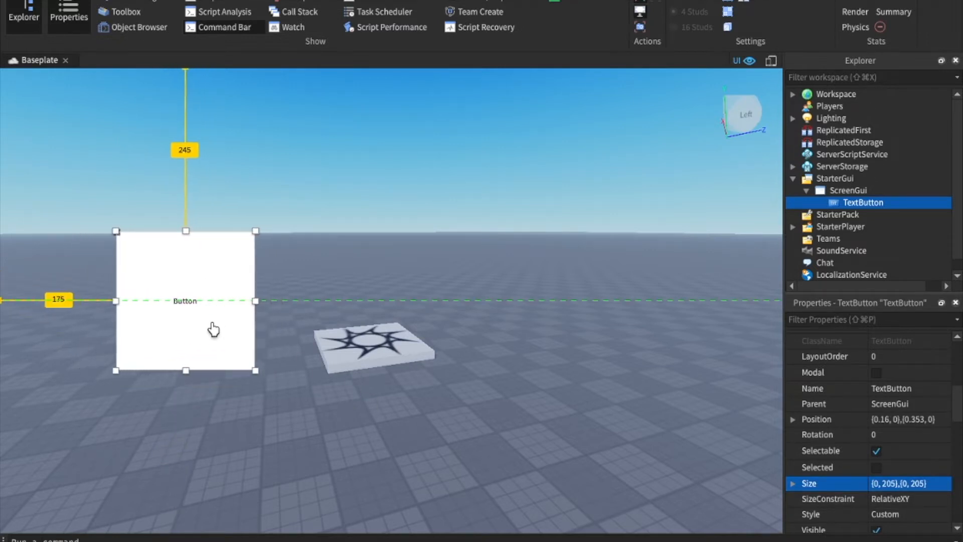
pyautogui.moveTo(213, 329); pyautogui.dragTo(188, 309)
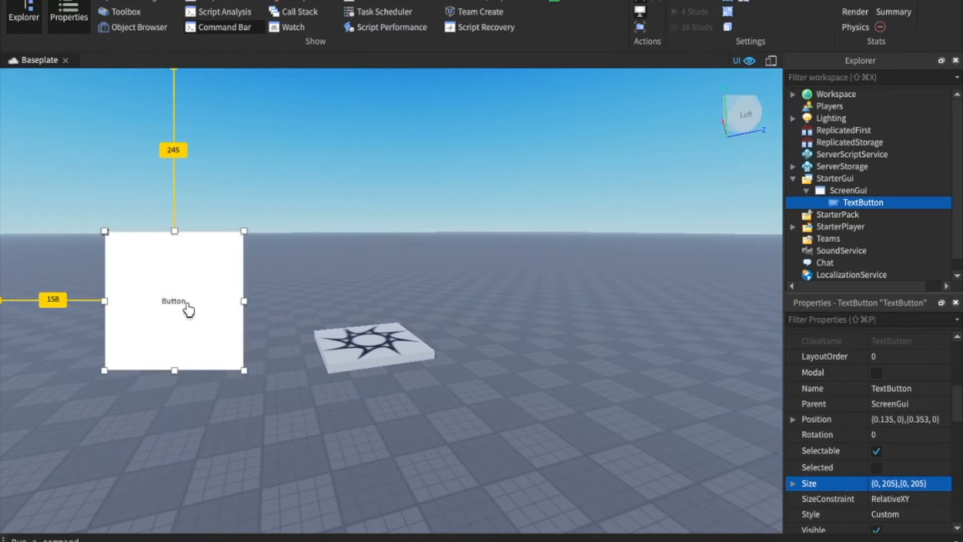
pyautogui.moveTo(174, 302); pyautogui.dragTo(188, 301)
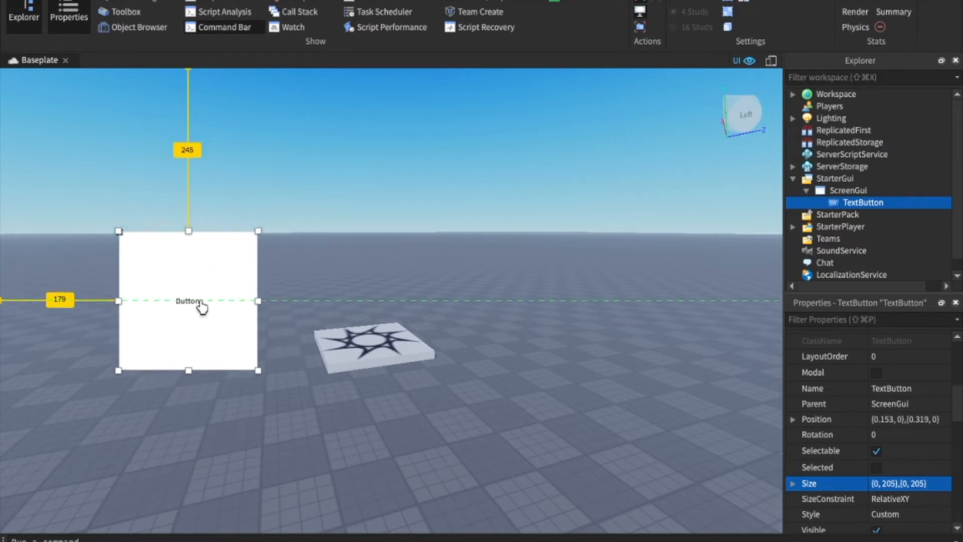
pyautogui.moveTo(189, 301); pyautogui.dragTo(162, 301)
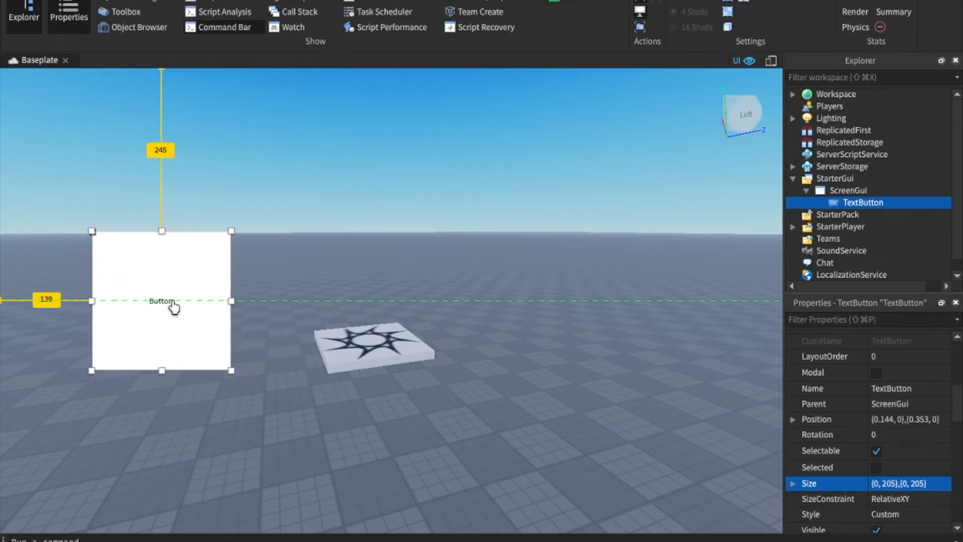
pyautogui.moveTo(161, 301); pyautogui.dragTo(222, 301)
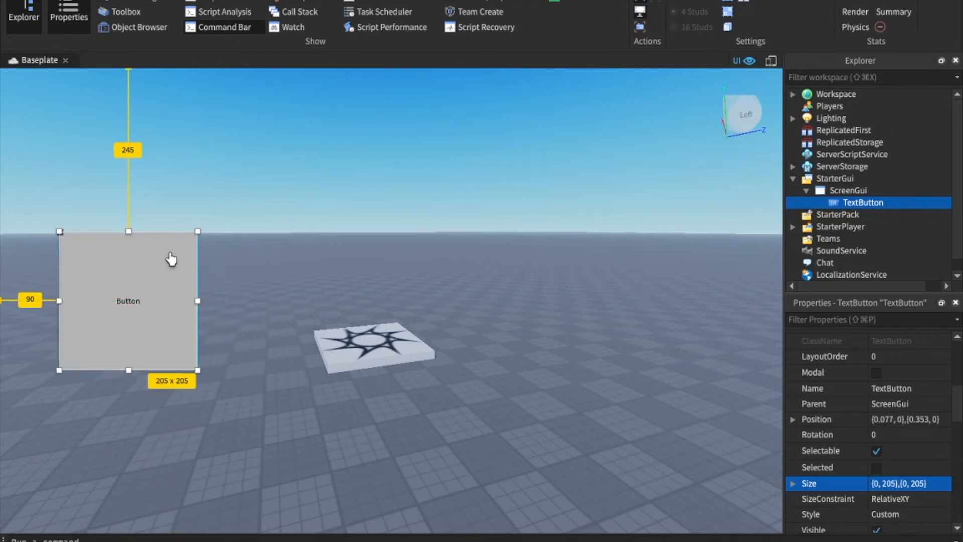
pyautogui.moveTo(175, 274)
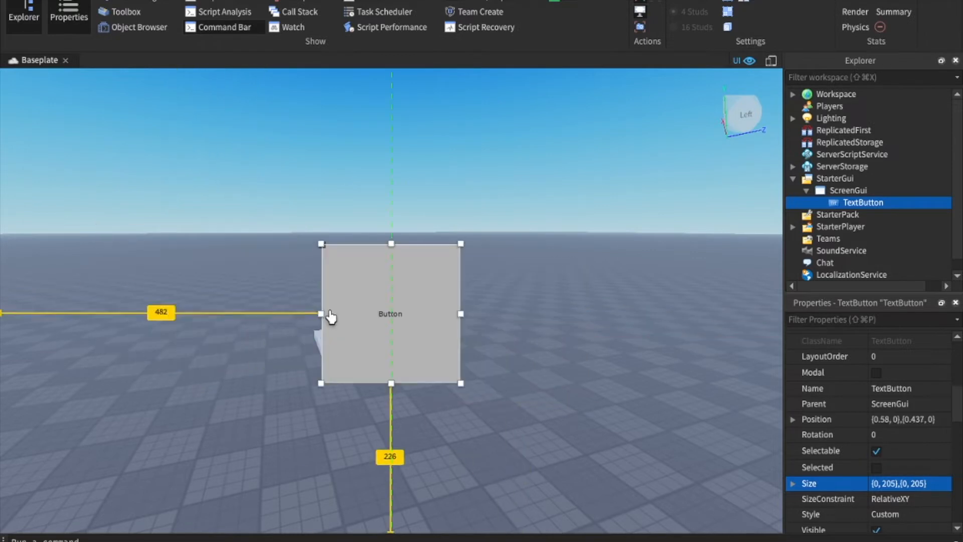
pyautogui.moveTo(391, 313); pyautogui.dragTo(148, 301)
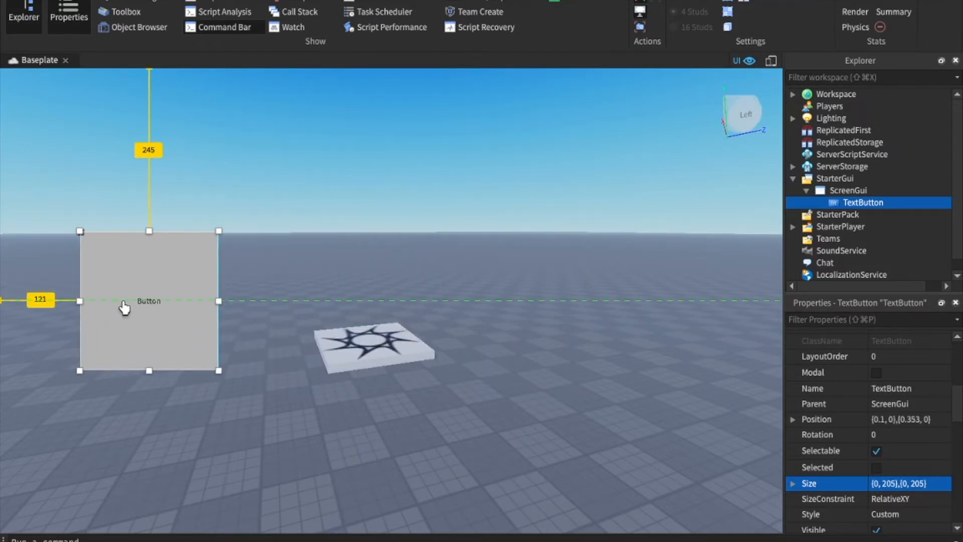
pyautogui.moveTo(123, 307); pyautogui.dragTo(172, 307)
pyautogui.write('LeftClick')
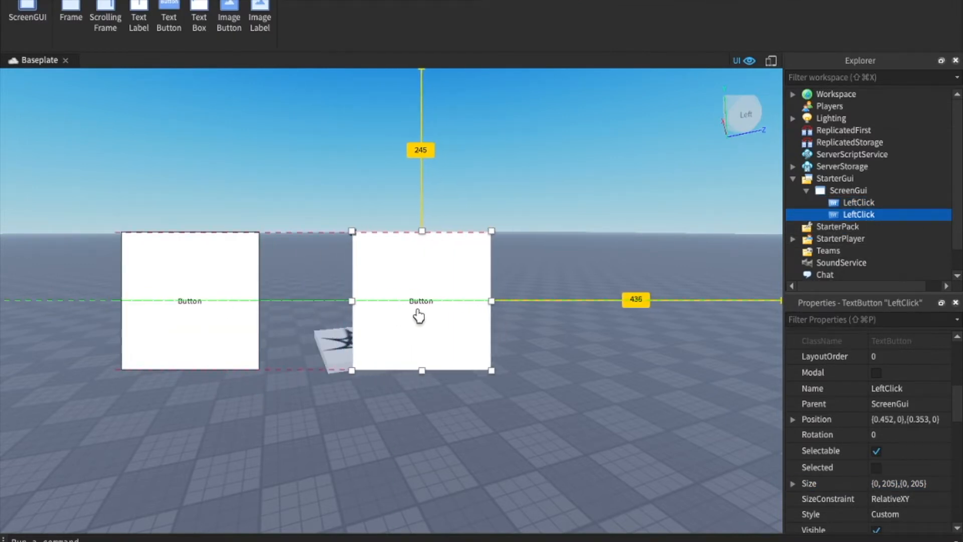
# Position the copied button in the middle of the row and deselect to review spacing.
pyautogui.moveTo(421, 301); pyautogui.dragTo(430, 301)
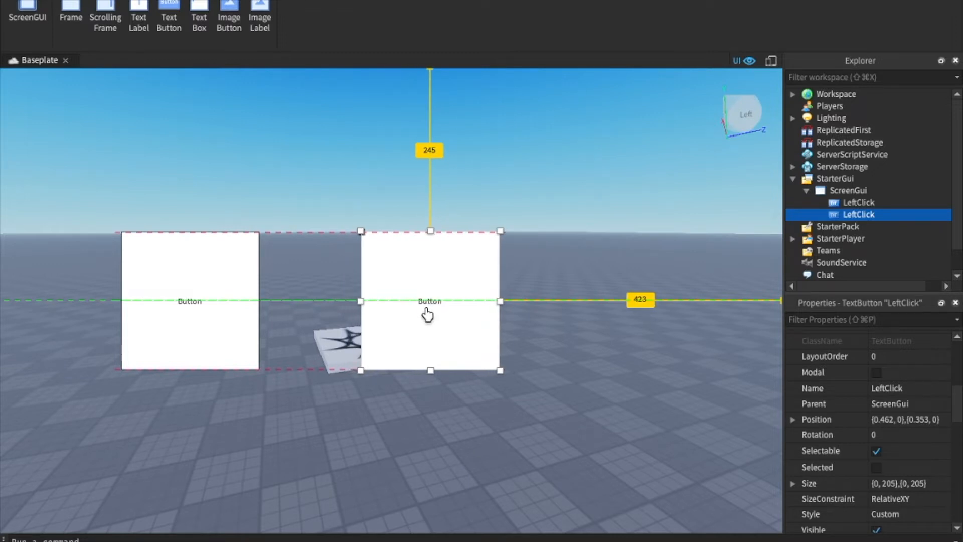
pyautogui.moveTo(428, 313); pyautogui.dragTo(405, 313)
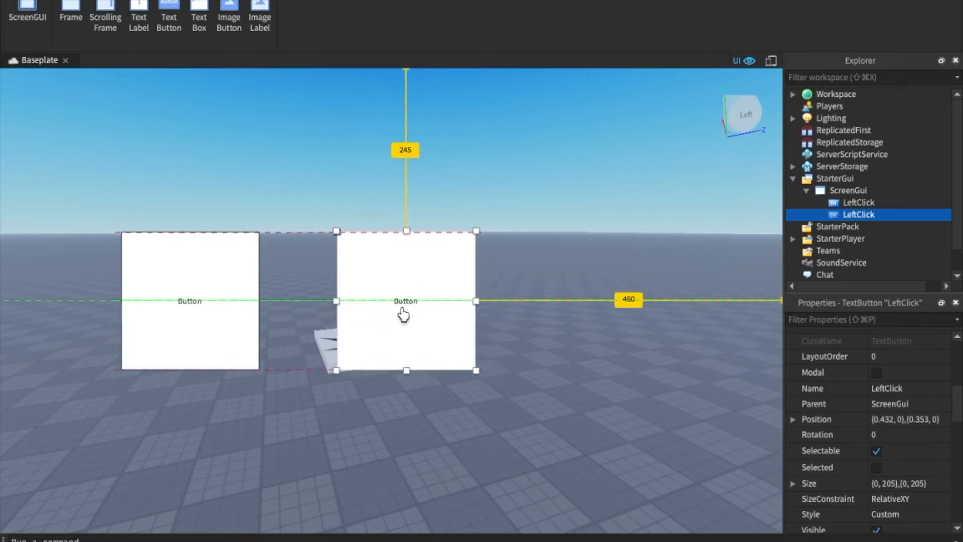
pyautogui.moveTo(406, 313); pyautogui.dragTo(409, 312)
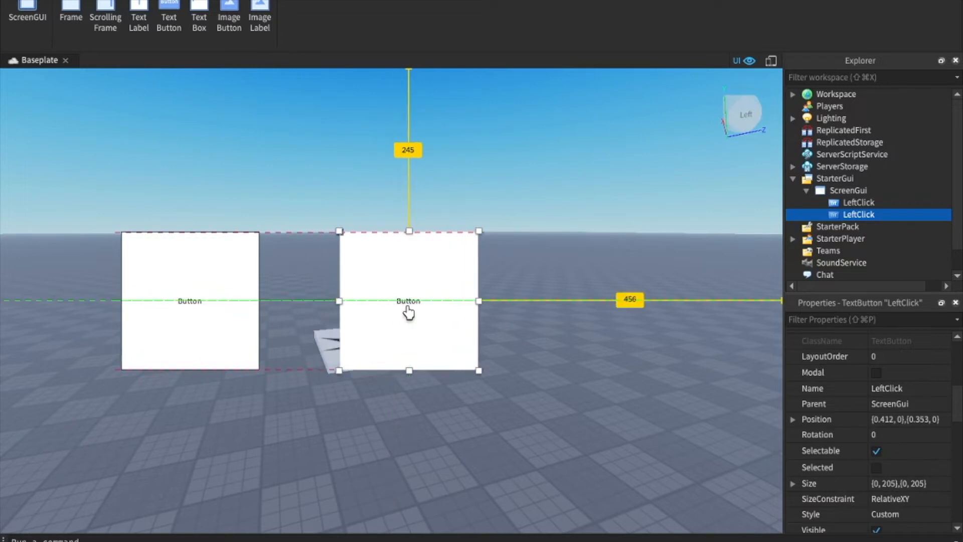
pyautogui.moveTo(408, 301); pyautogui.dragTo(418, 301)
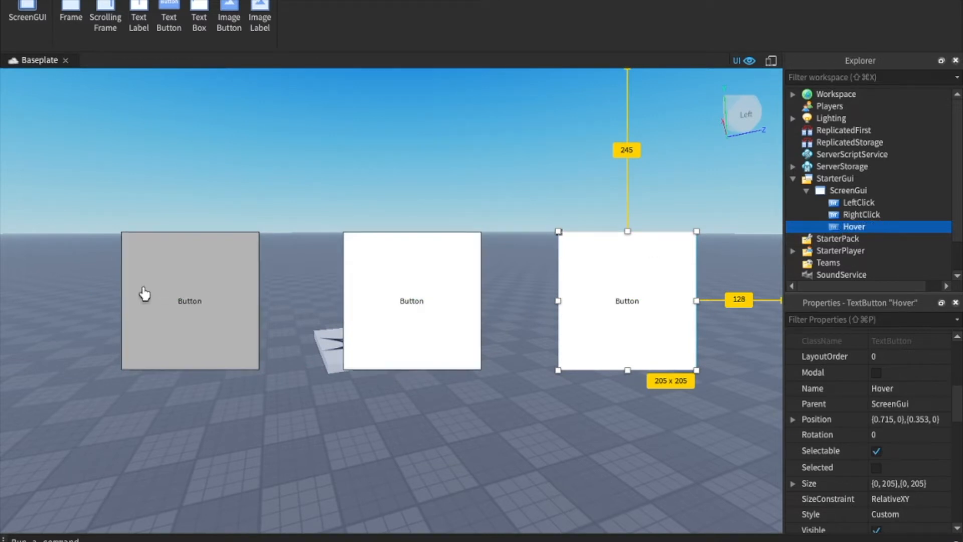
pyautogui.click(861, 214)
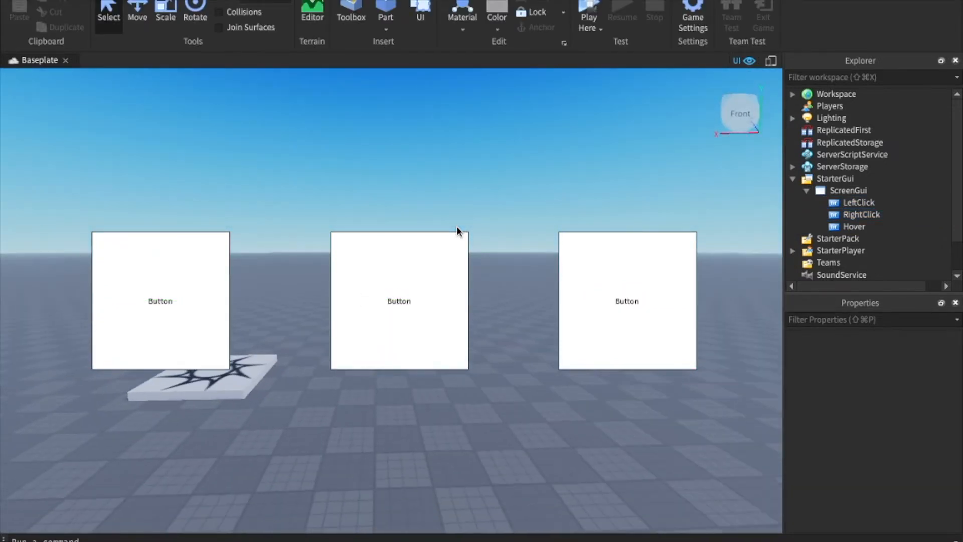
# Label the LeftClick button 'Left Click Me!' with scaled red text.
pyautogui.click(859, 202)
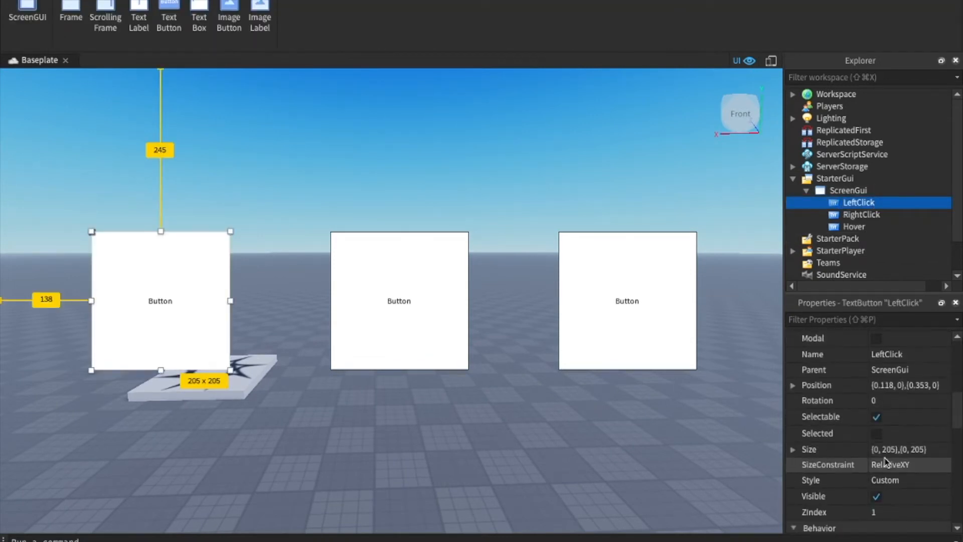
pyautogui.scroll(-3)
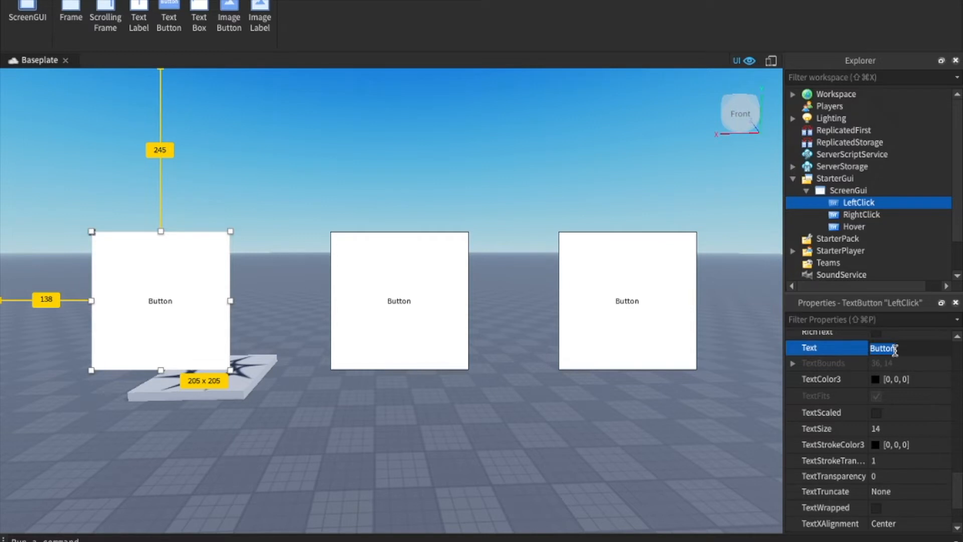
pyautogui.write('Left Click Me!')
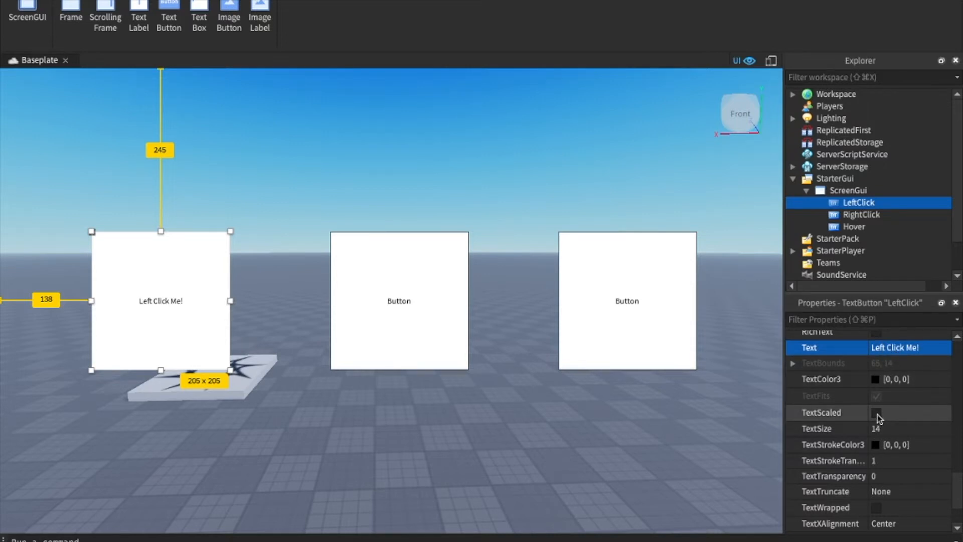
pyautogui.click(876, 413)
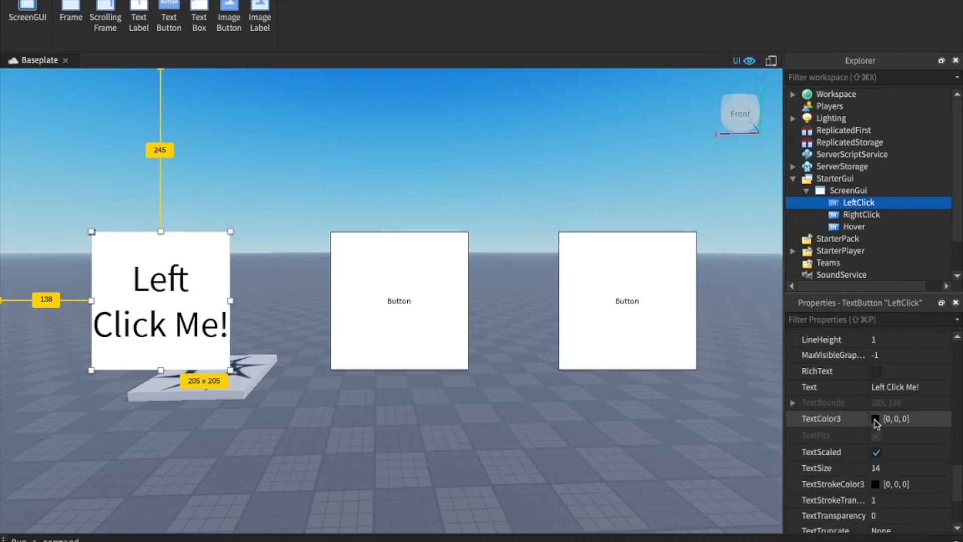
pyautogui.click(876, 419)
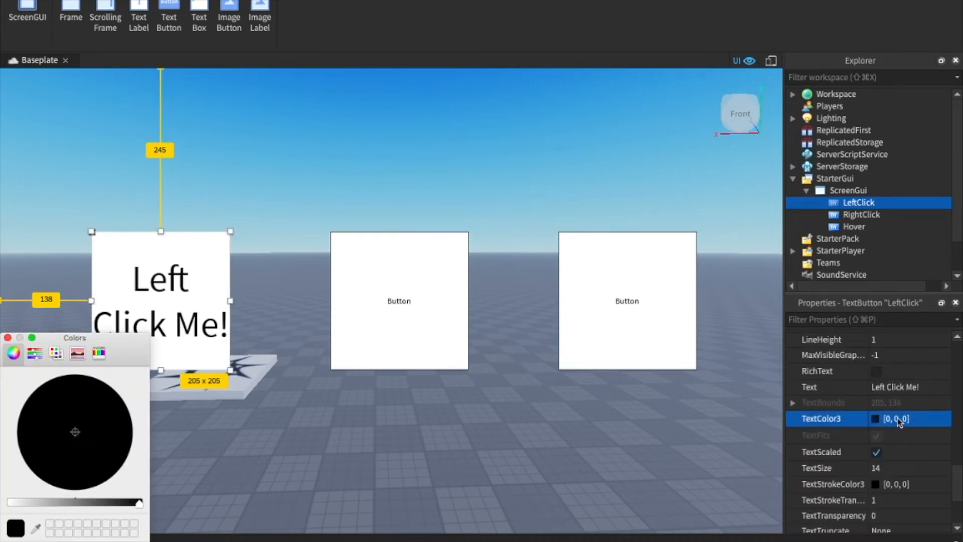
pyautogui.moveTo(342, 533)
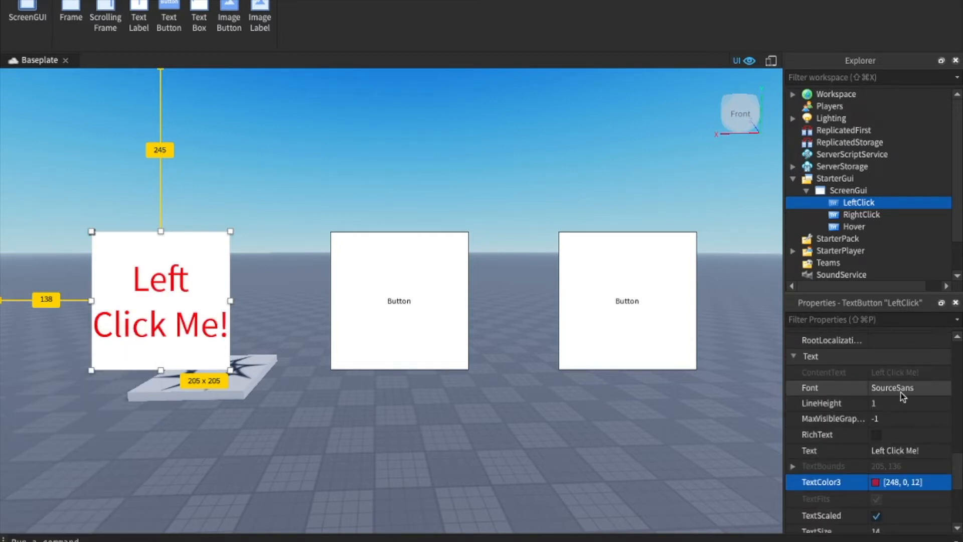
# Set the LeftClick label's font to Sarpanch.
pyautogui.click(906, 388)
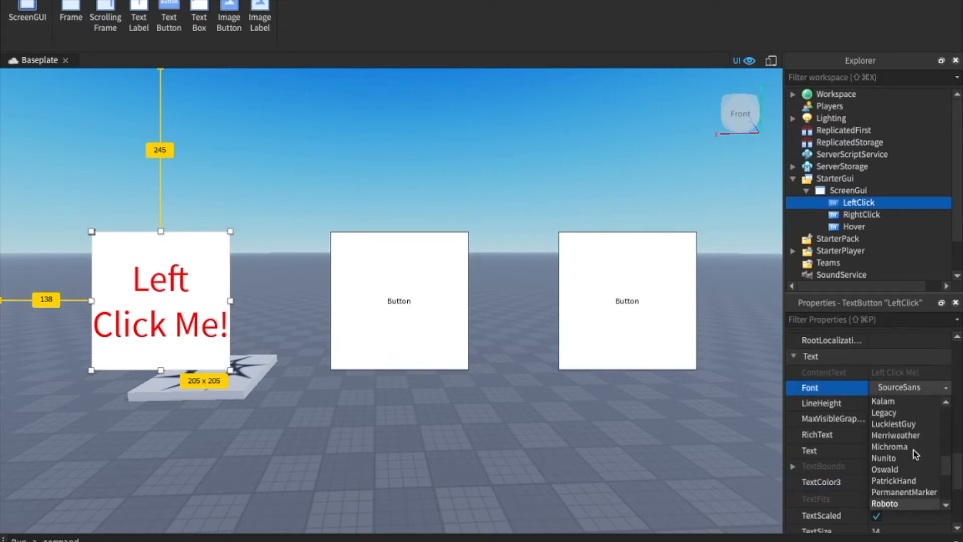
pyautogui.scroll(-3)
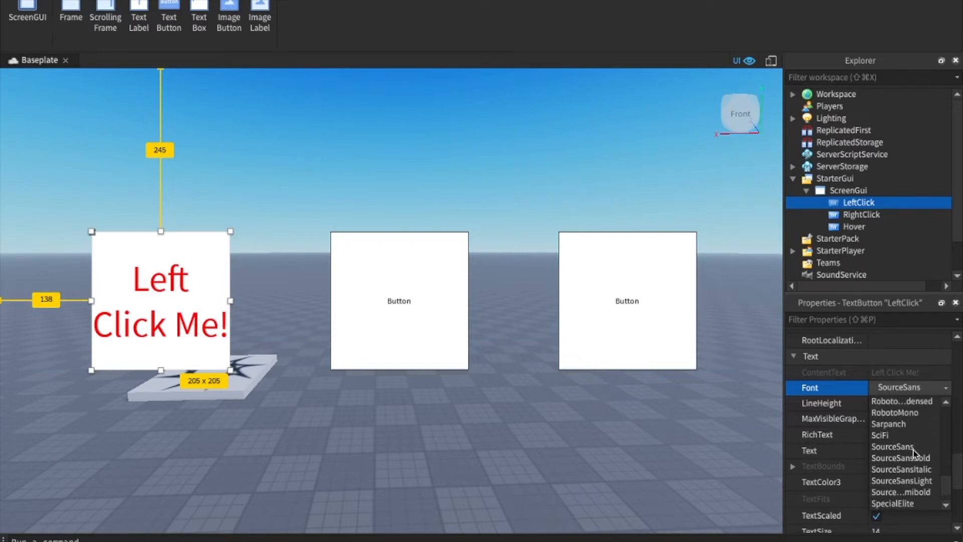
pyautogui.click(889, 424)
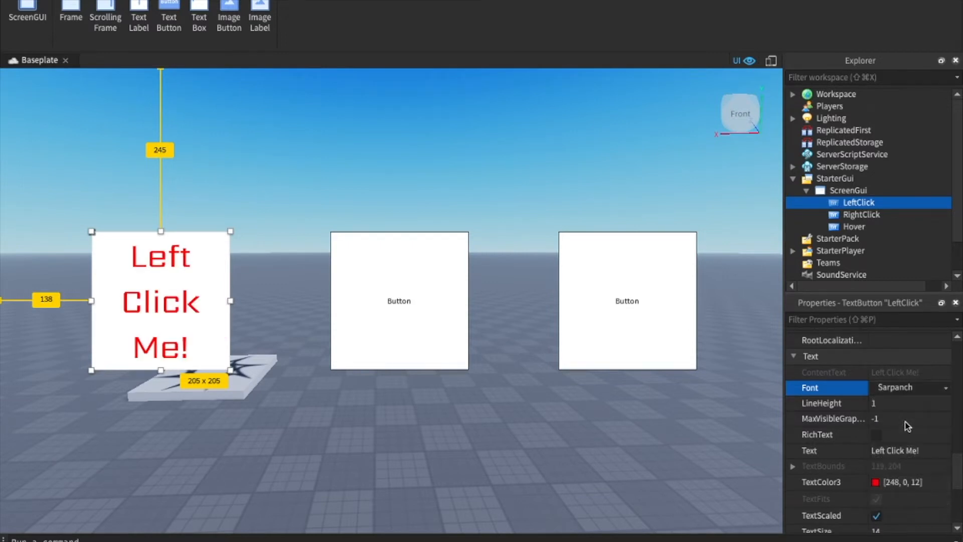
pyautogui.click(909, 387)
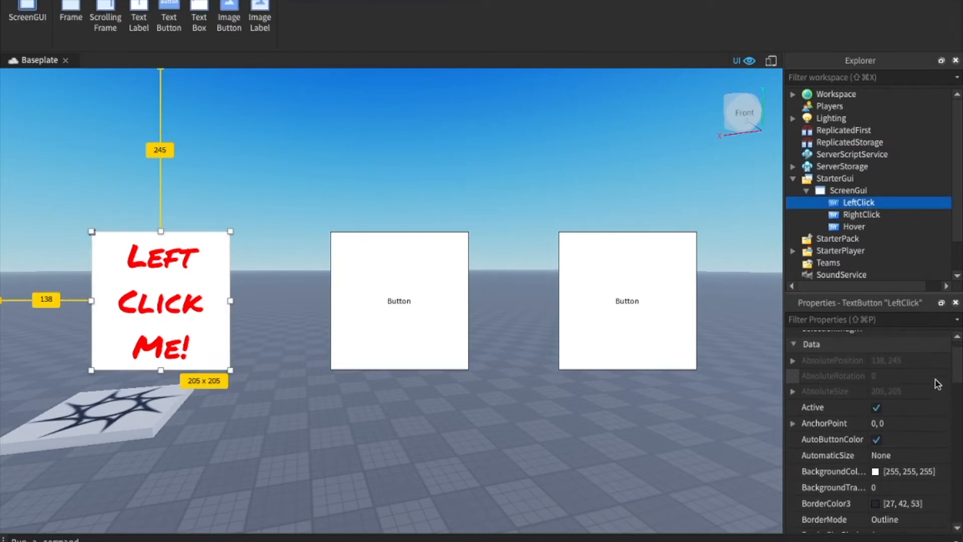
# Set the LeftClick background to grey and raise its BackgroundTransparency.
pyautogui.click(877, 471)
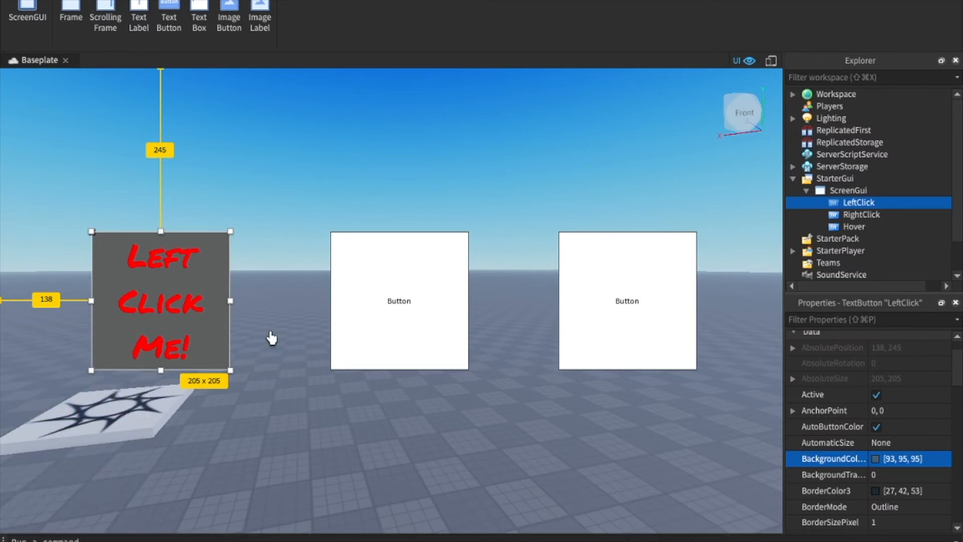
pyautogui.moveTo(281, 492)
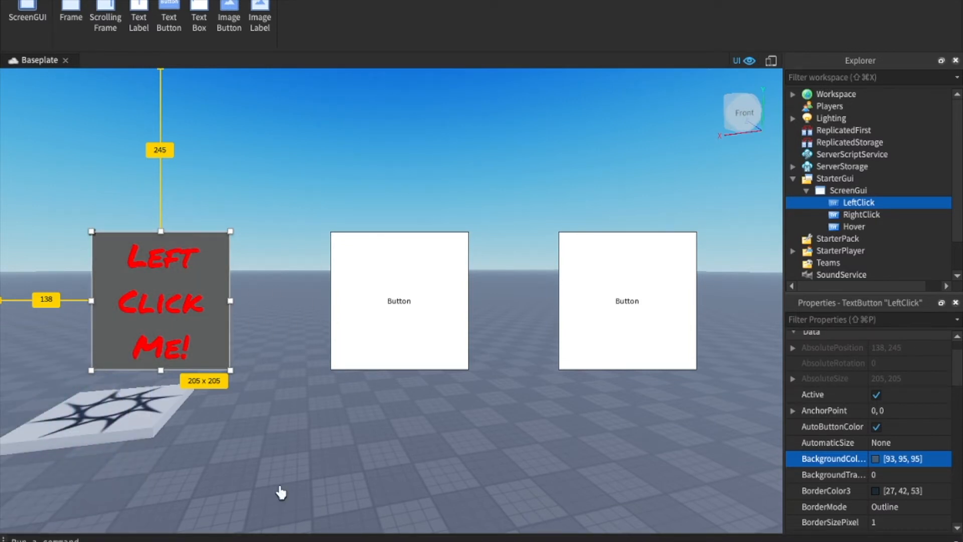
pyautogui.click(889, 474)
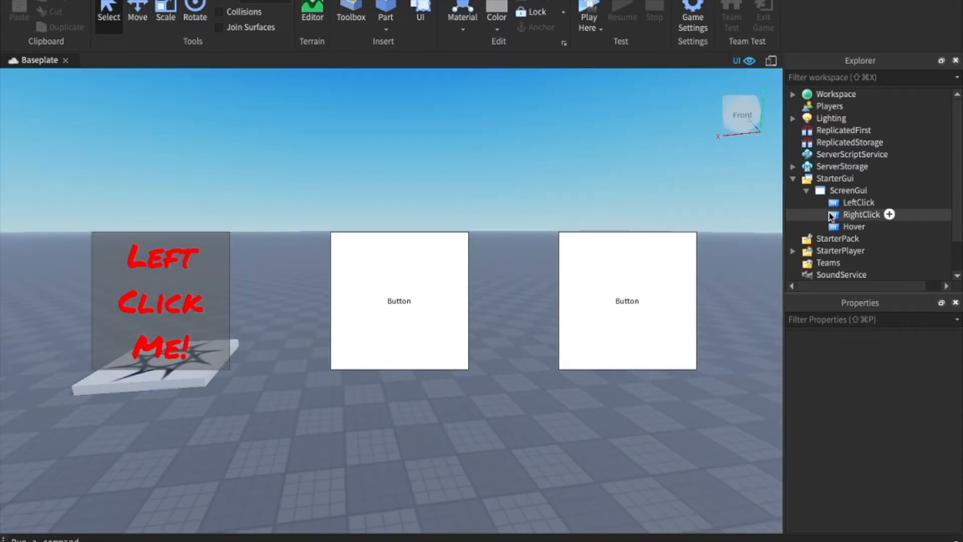
# Label the RightClick button 'Right Click Me!' in a handwritten font.
pyautogui.click(861, 214)
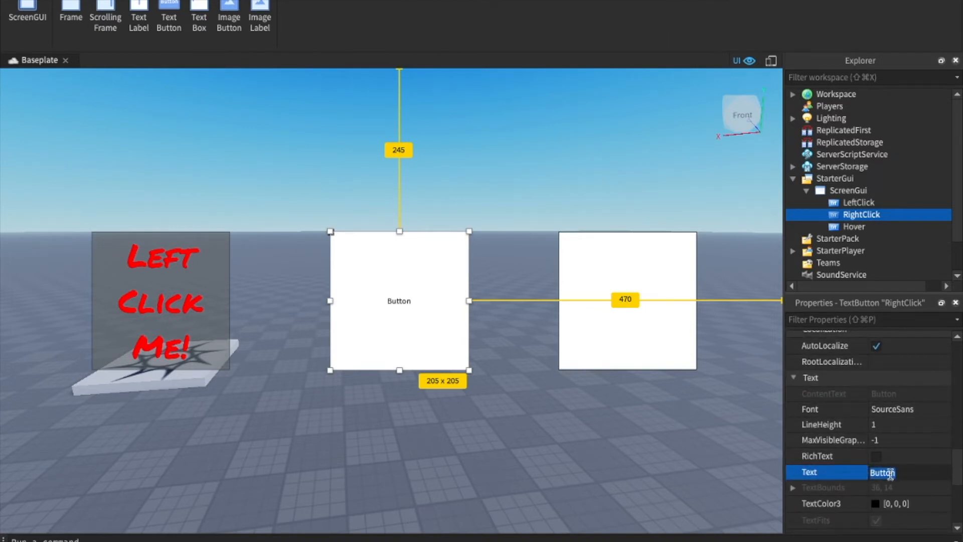
pyautogui.write('Right Click Me')
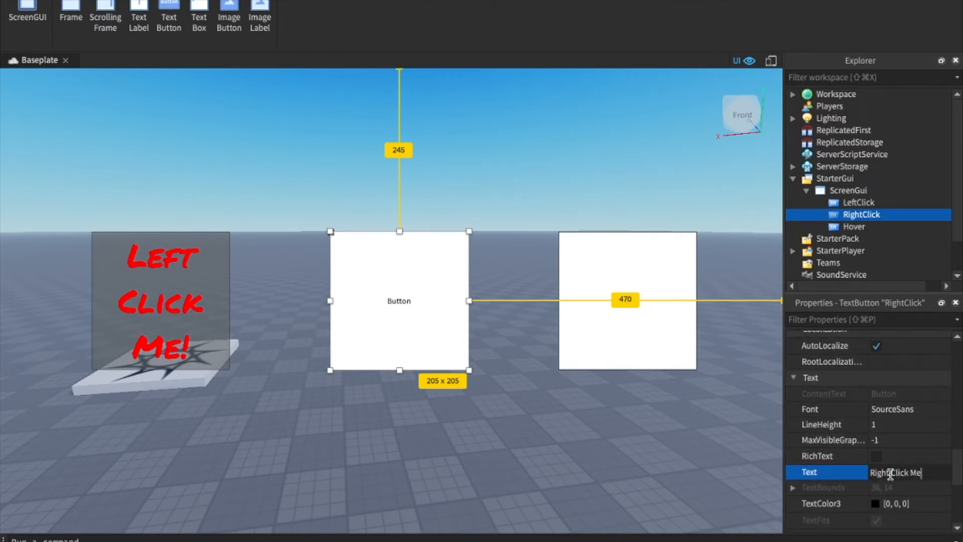
pyautogui.click(898, 504)
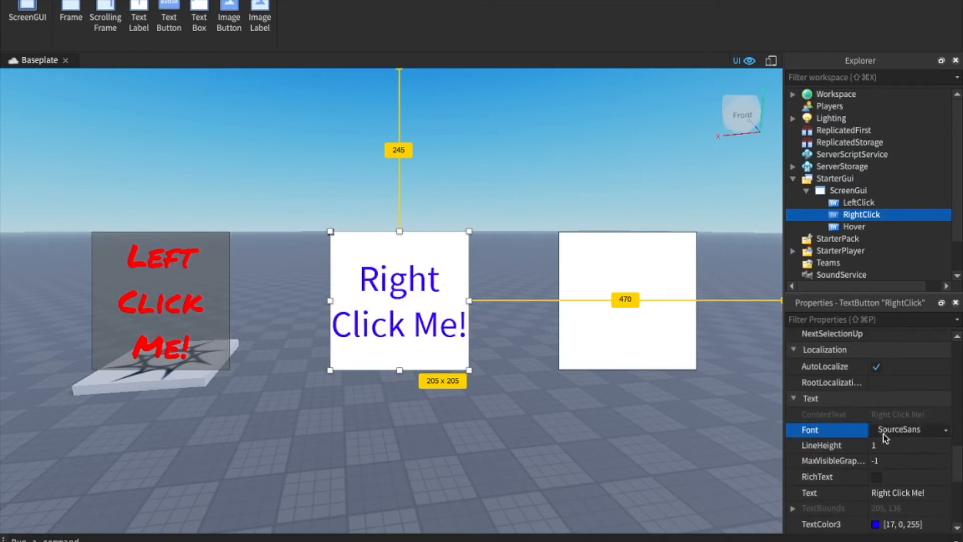
pyautogui.click(911, 429)
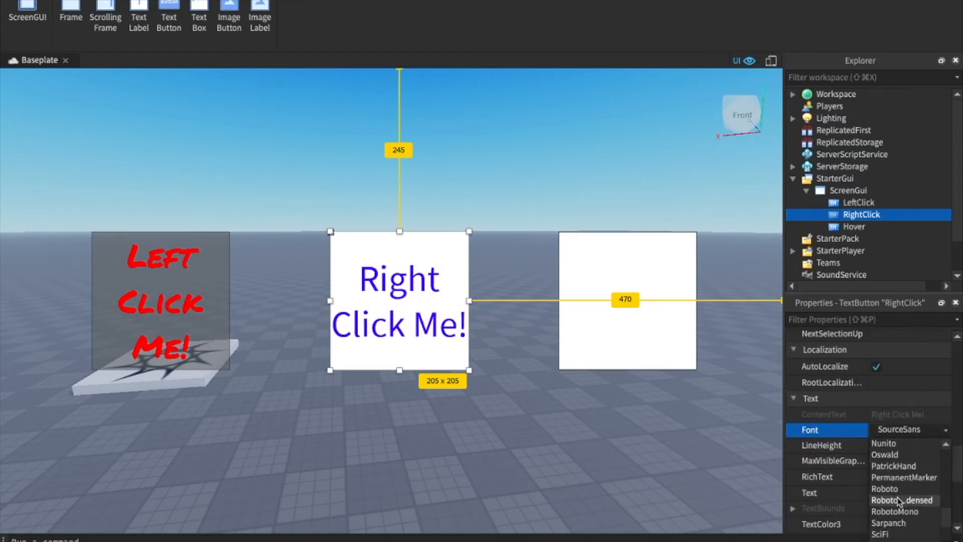
pyautogui.click(892, 466)
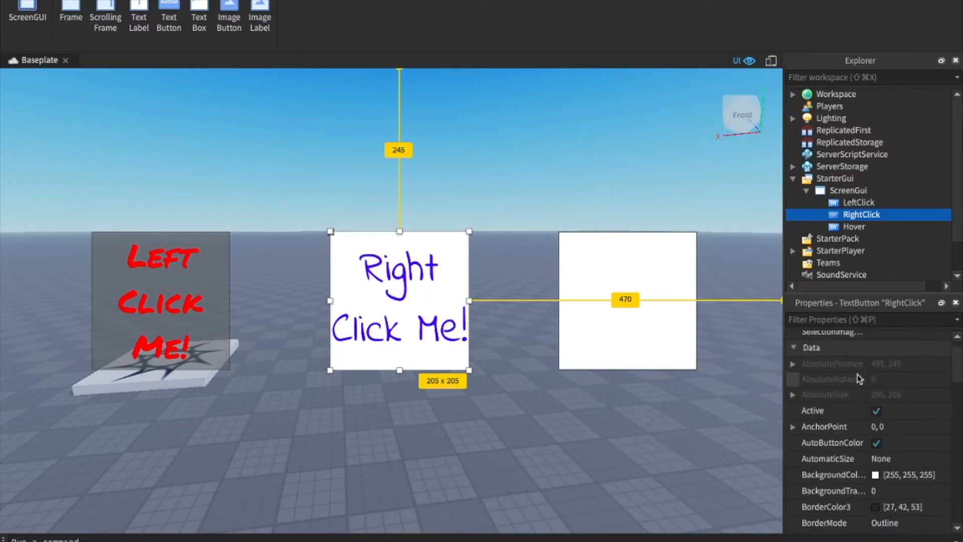
# Give RightClick a near-black background with BackgroundTransparency 0.4.
pyautogui.click(875, 474)
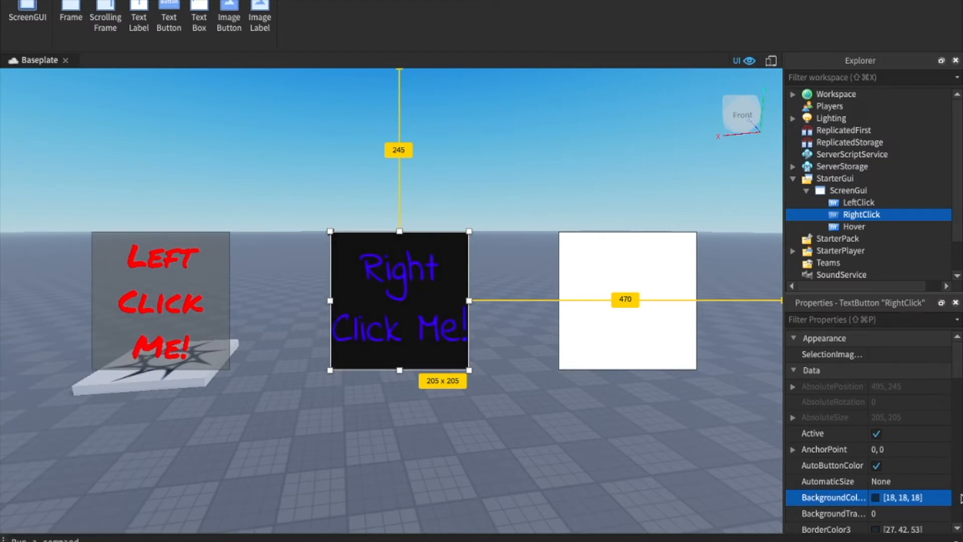
pyautogui.click(876, 497)
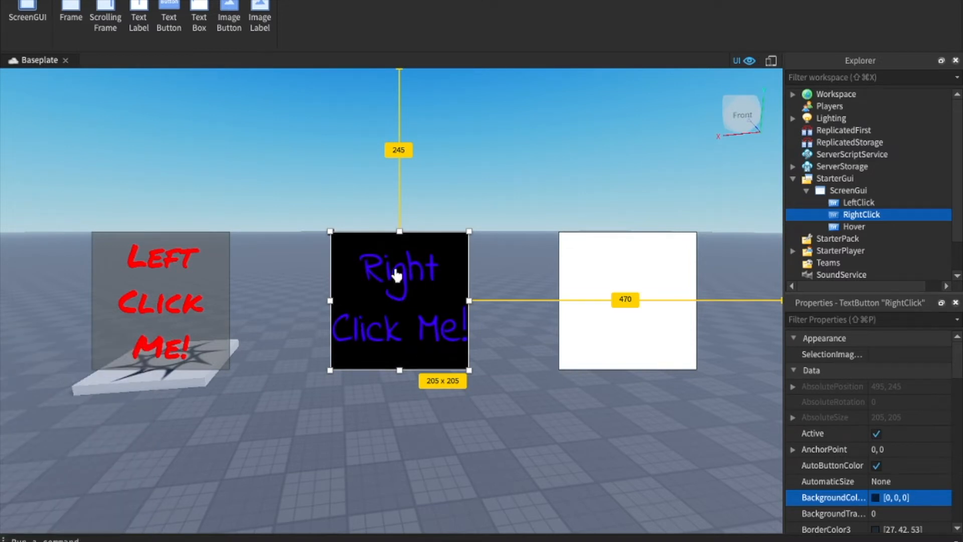
pyautogui.click(877, 498)
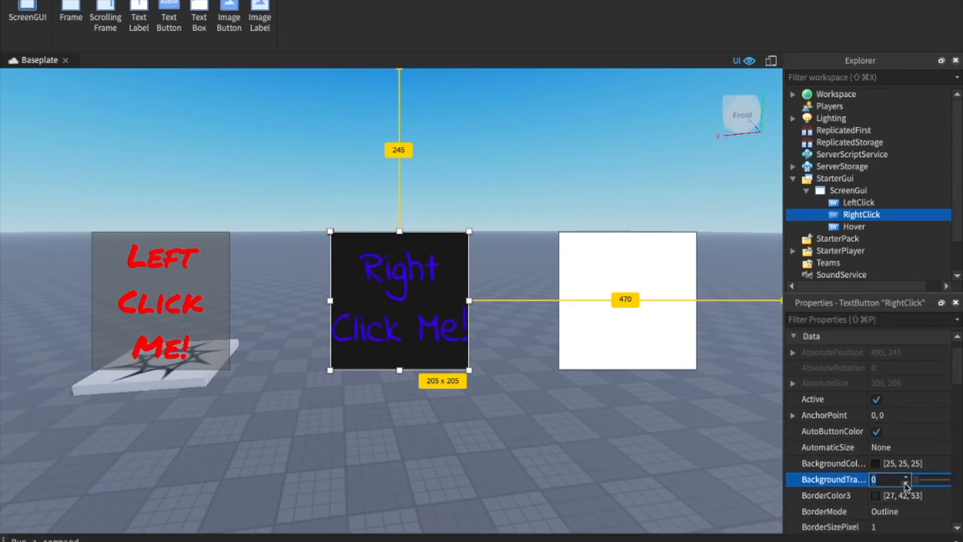
pyautogui.write('0.4')
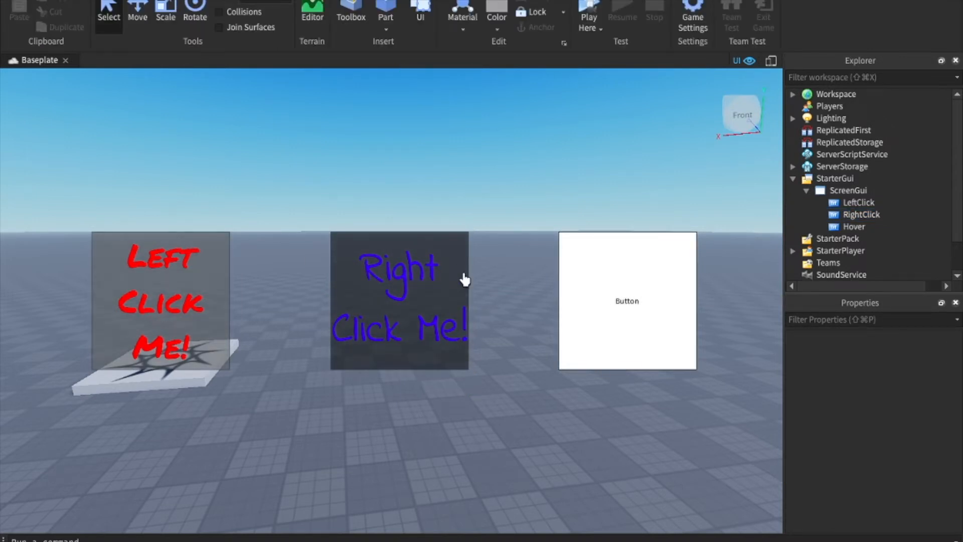
# Set LeftClick's BorderColor3 to red and BorderSizePixel to 0.
pyautogui.click(858, 202)
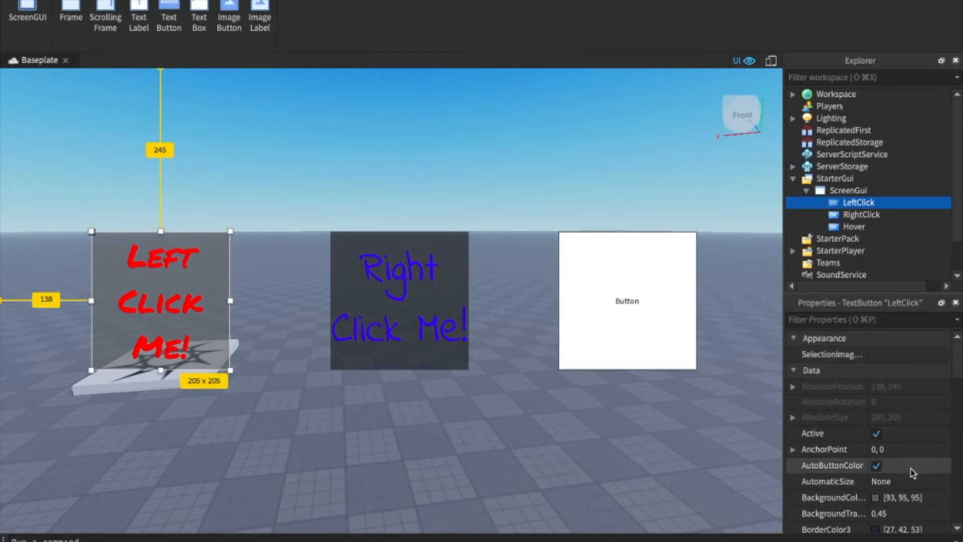
pyautogui.scroll(-3)
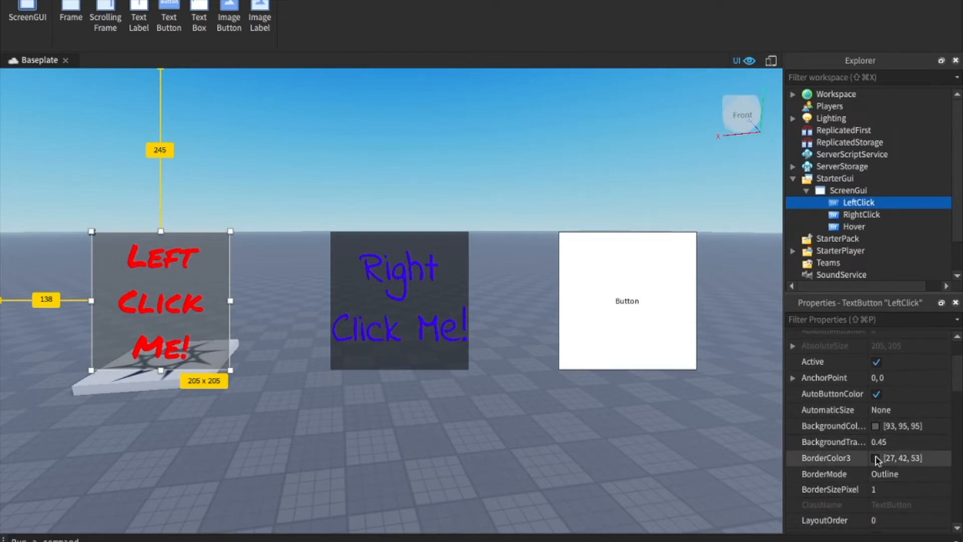
pyautogui.click(878, 458)
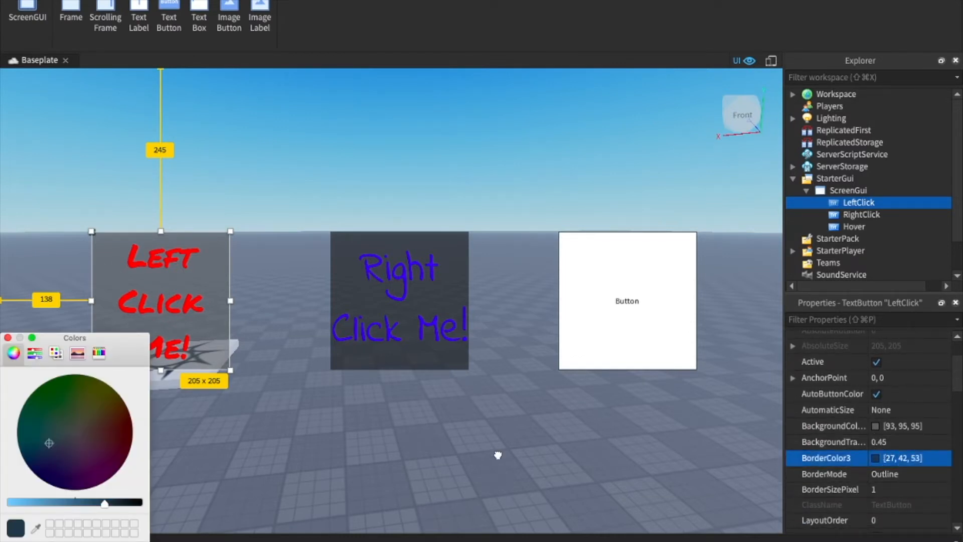
pyautogui.moveTo(104, 502); pyautogui.dragTo(92, 502)
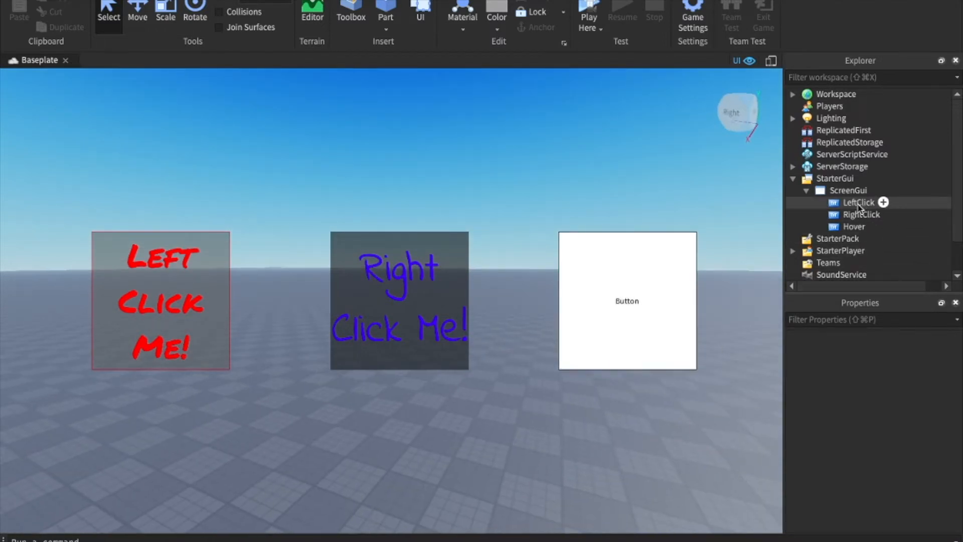
pyautogui.click(860, 202)
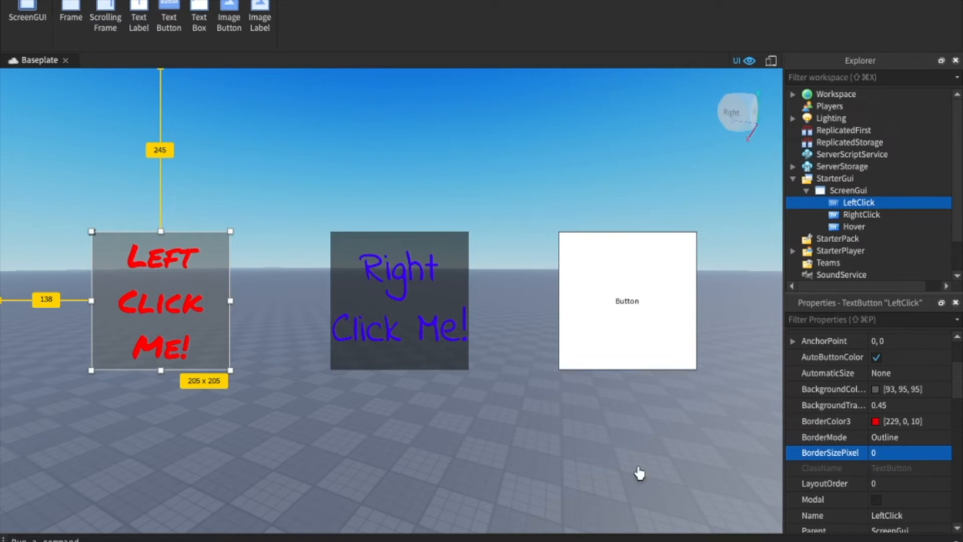
pyautogui.click(862, 214)
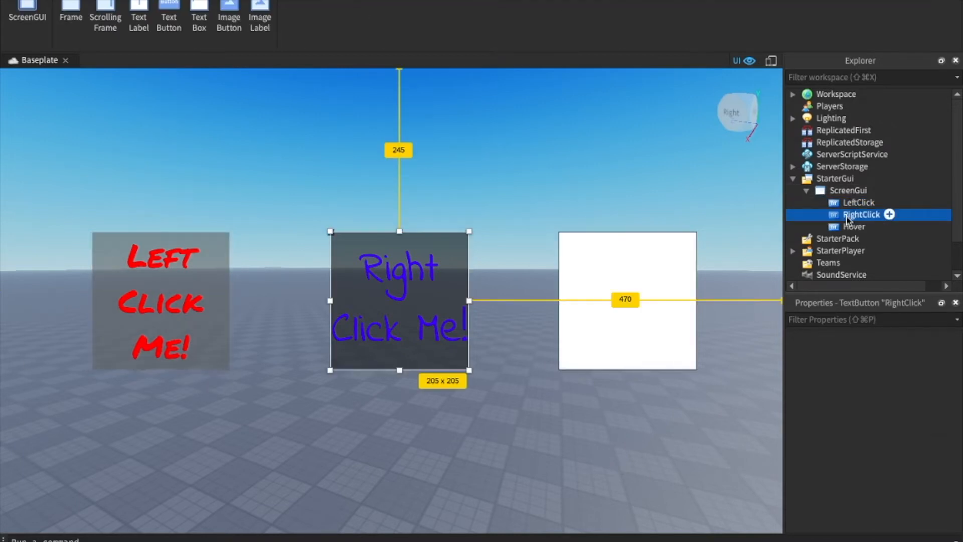
pyautogui.click(861, 215)
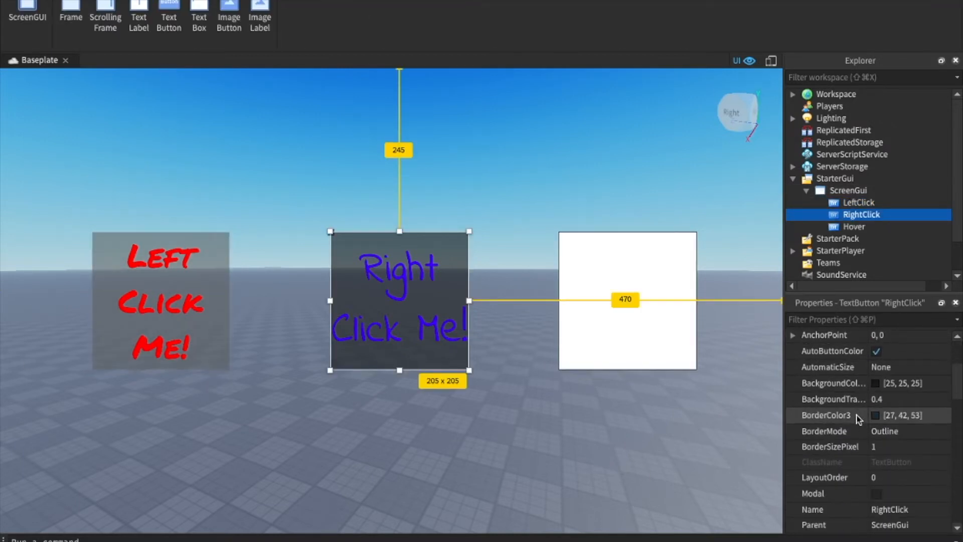
# Label the Hover button 'Hover Over Me!' in scaled magenta text with a new font.
pyautogui.click(854, 226)
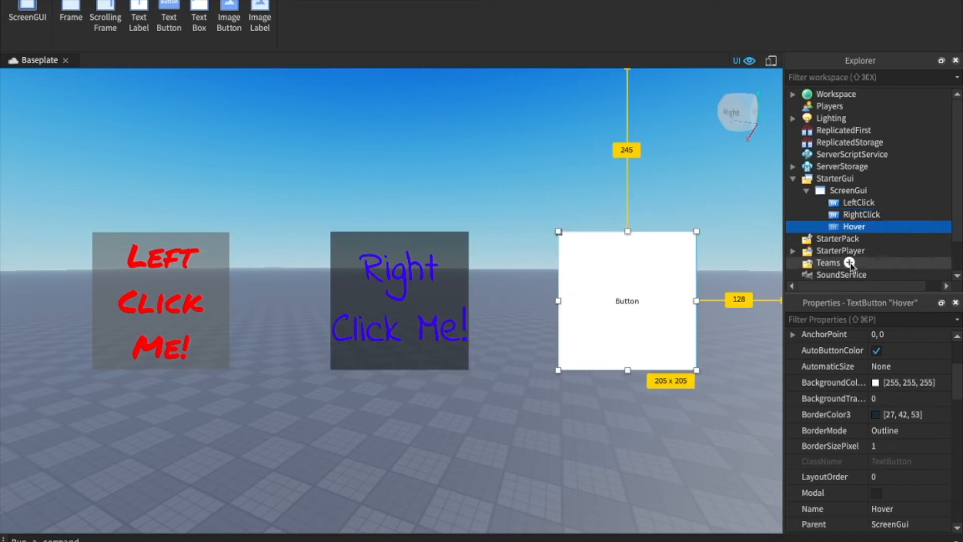
pyautogui.scroll(-3)
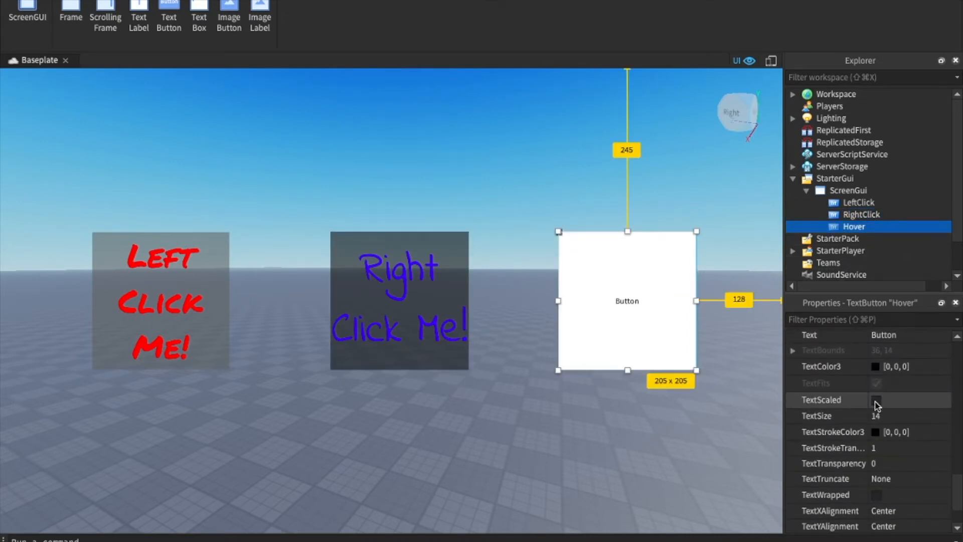
pyautogui.click(876, 399)
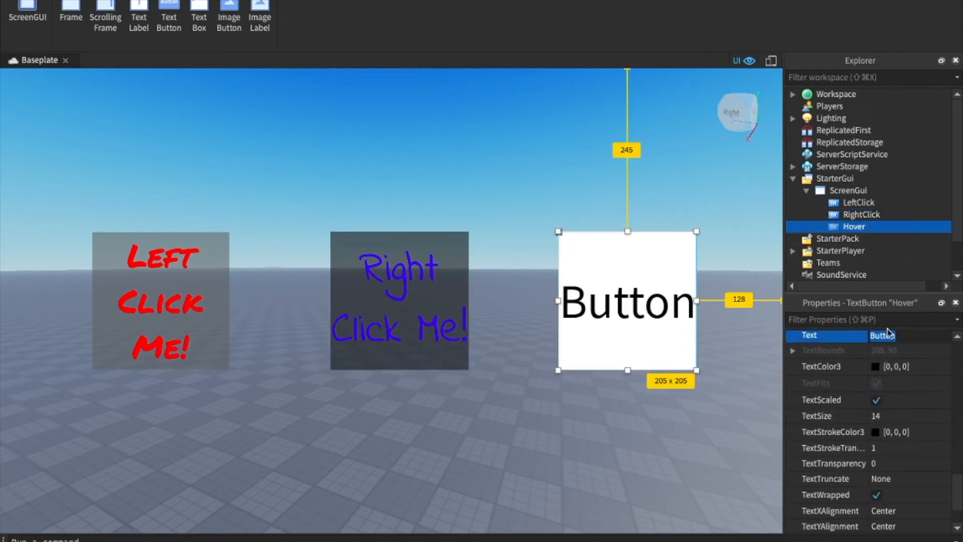
pyautogui.write('HoverOver Me!')
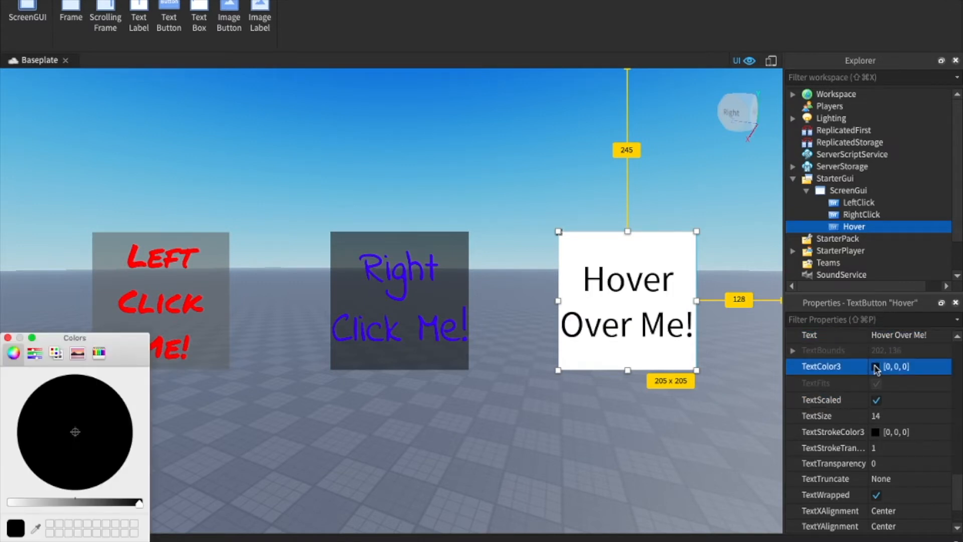
pyautogui.click(109, 407)
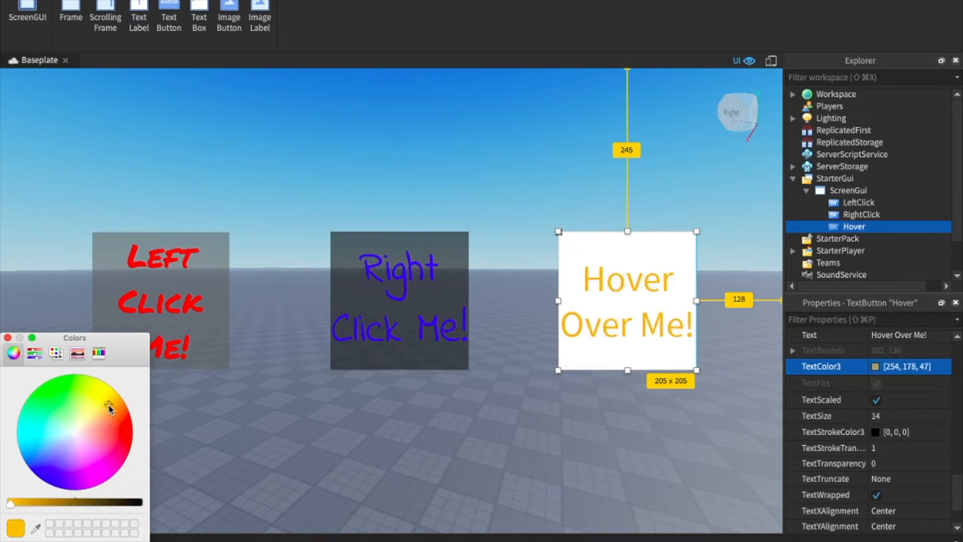
pyautogui.click(105, 405)
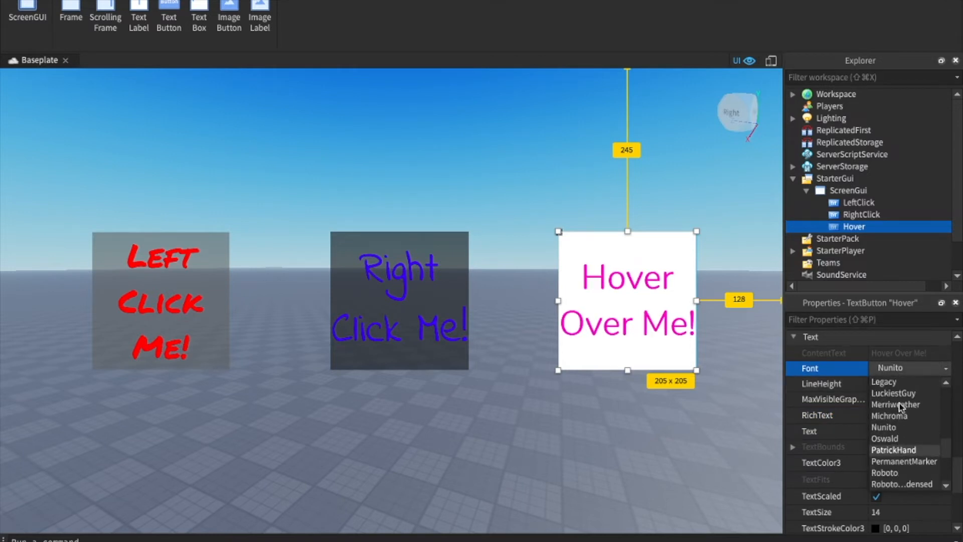
pyautogui.click(896, 405)
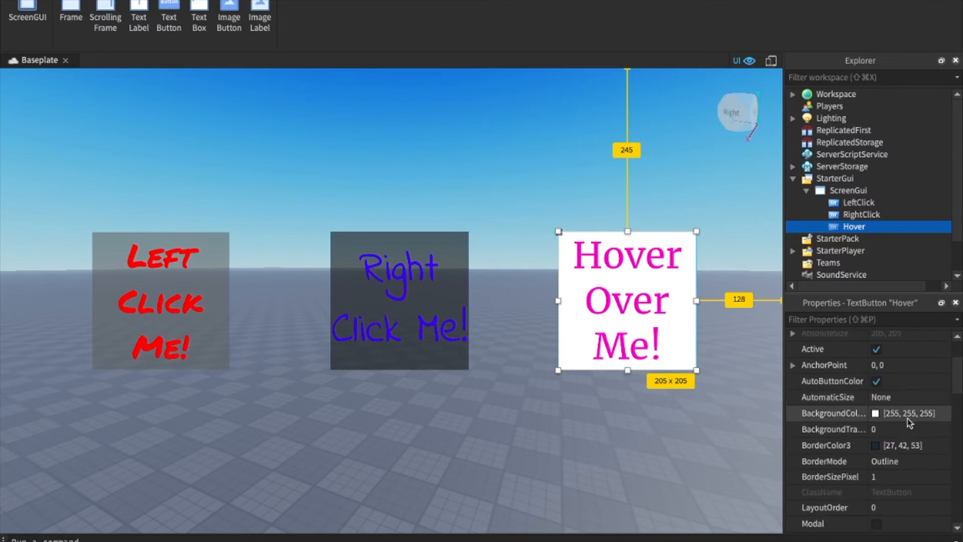
# Give the Hover button a bright yellow background with transparency 0.4.
pyautogui.click(858, 413)
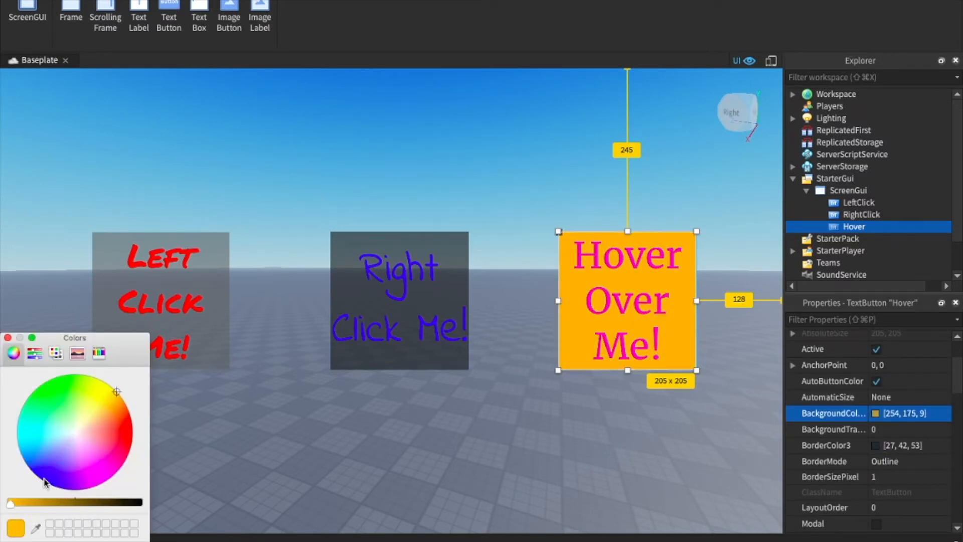
pyautogui.click(100, 381)
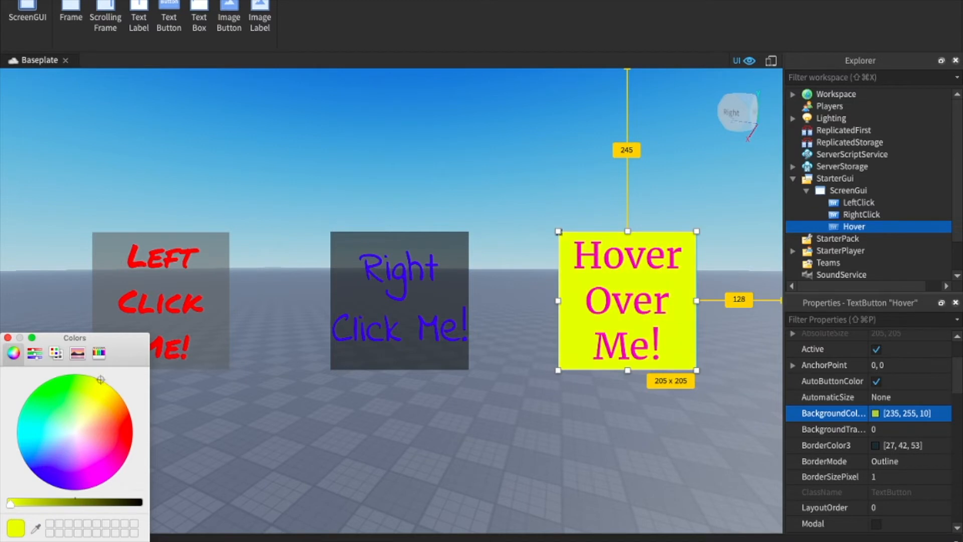
pyautogui.click(891, 429)
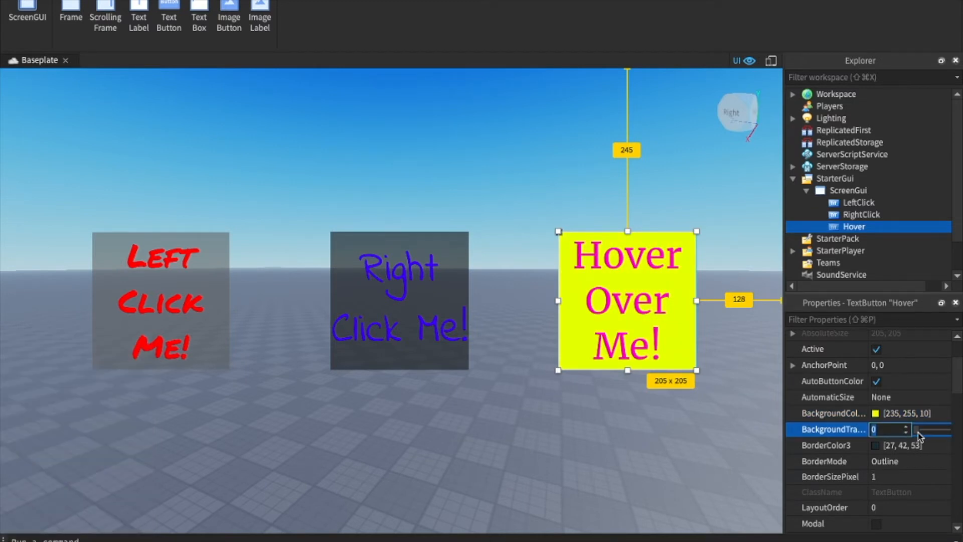
pyautogui.write('0.4')
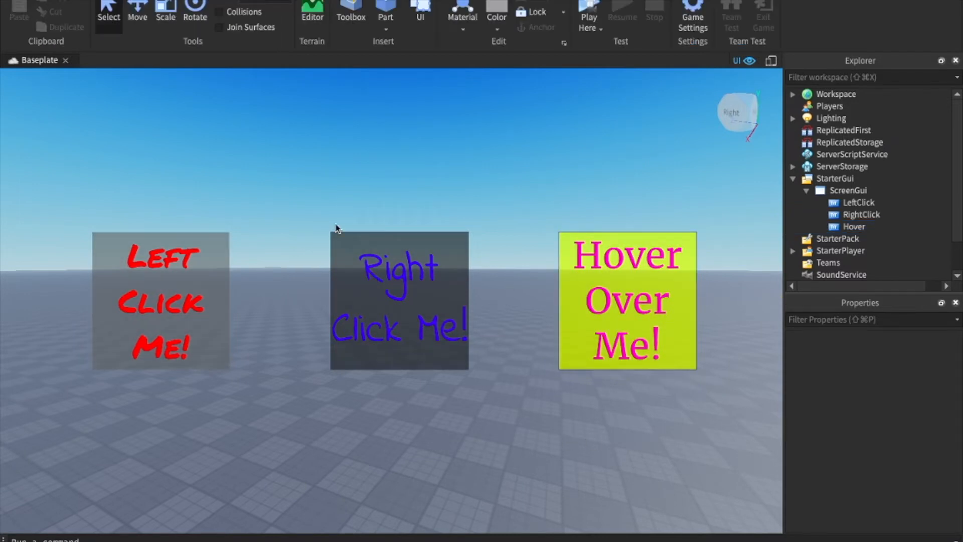
pyautogui.moveTo(277, 296)
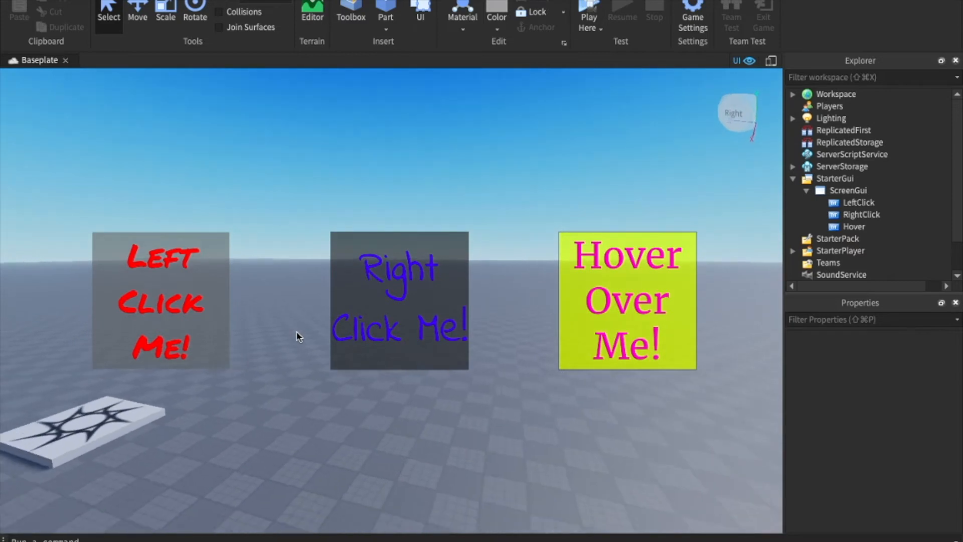
# Insert a LocalScript under LeftClick using its + button in Explorer.
pyautogui.click(884, 202)
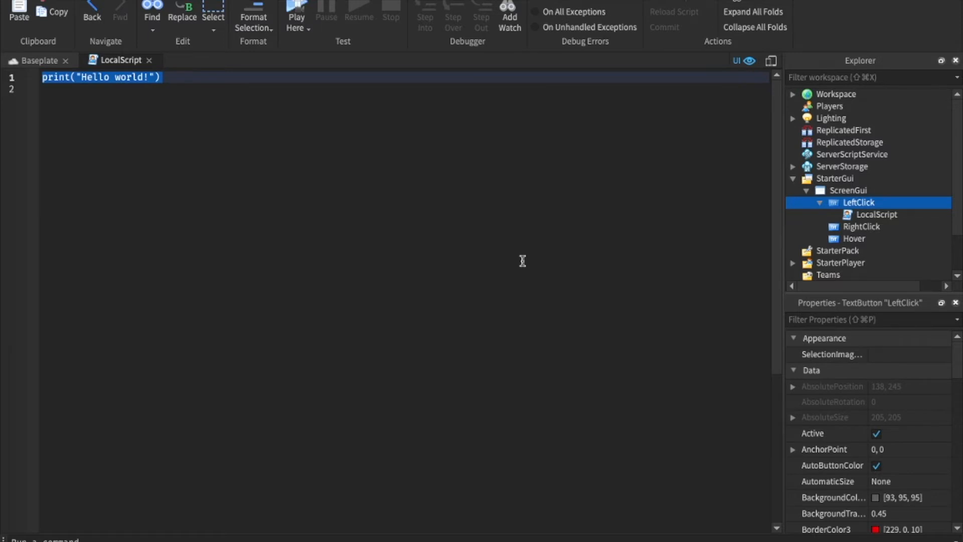
# Code a MouseButton1Click handler printing 'The player has left clicked this button!'.
pyautogui.write('script.Parent.MouseButton1Click:Connect(f')
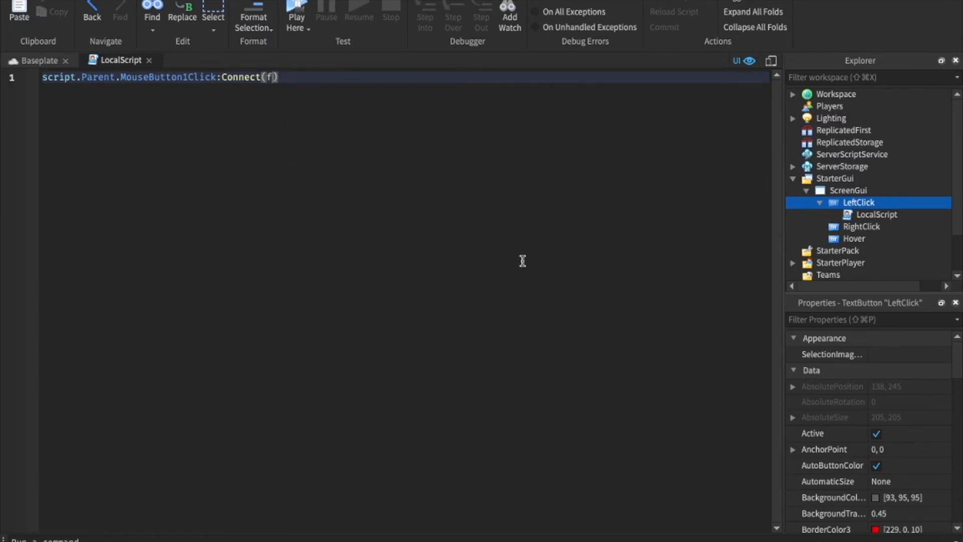
pyautogui.write('unction(')
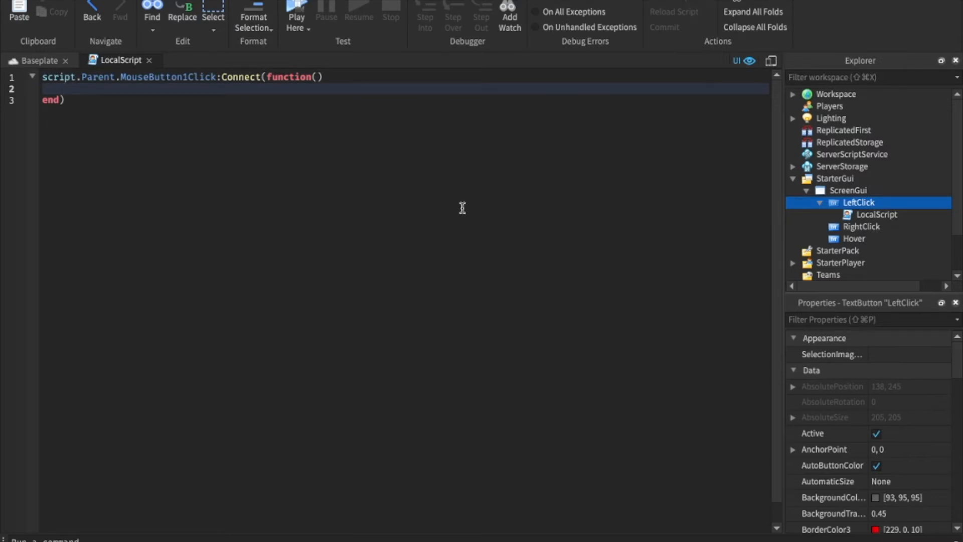
pyautogui.write('print("The playe')
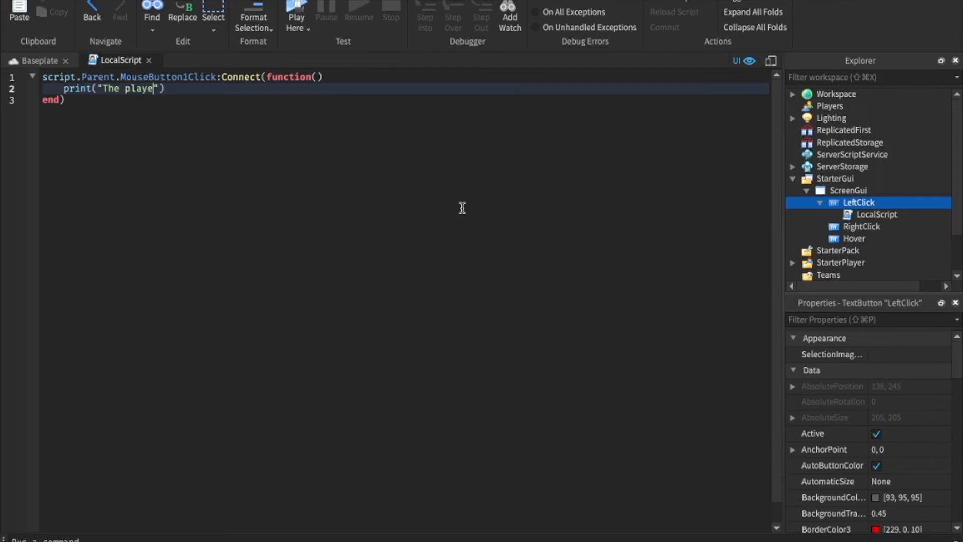
pyautogui.write('has left cli')
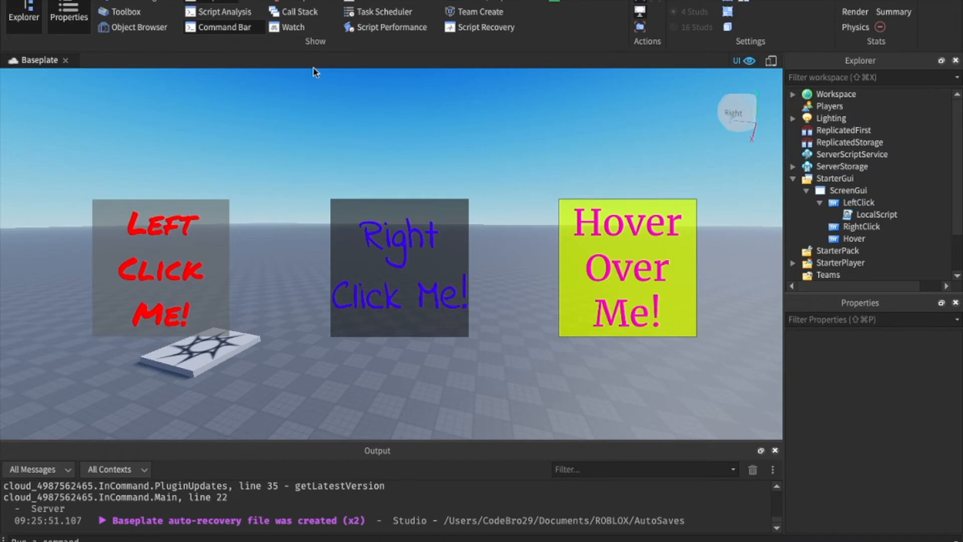
pyautogui.moveTo(334, 199)
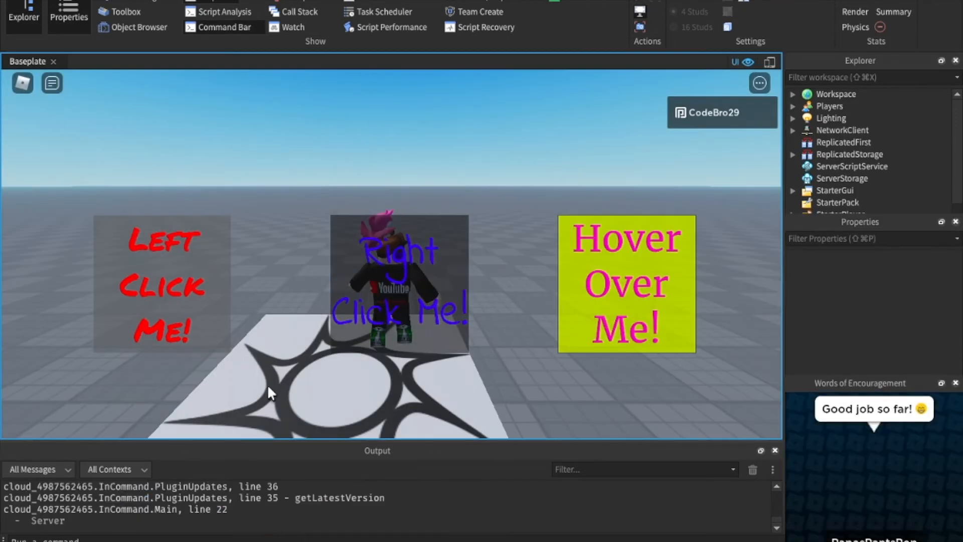
# Click the Left Click Me! button in the running playtest to log its message.
pyautogui.click(162, 285)
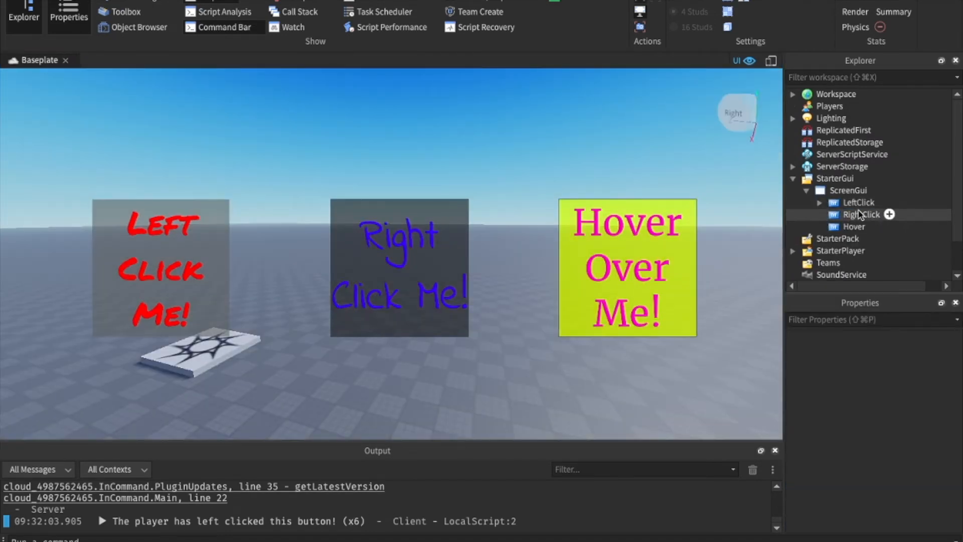
# Add a RightClick LocalScript printing a right-click message via MouseButton2Click, then playtest the buttons.
pyautogui.click(862, 214)
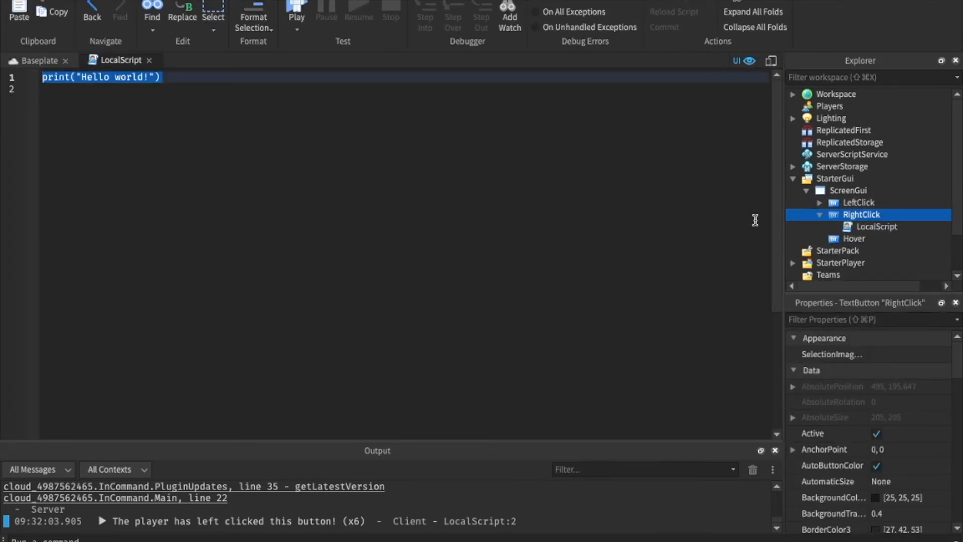
pyautogui.write('script.Parent.MouseButton2Click:Connect(function(')
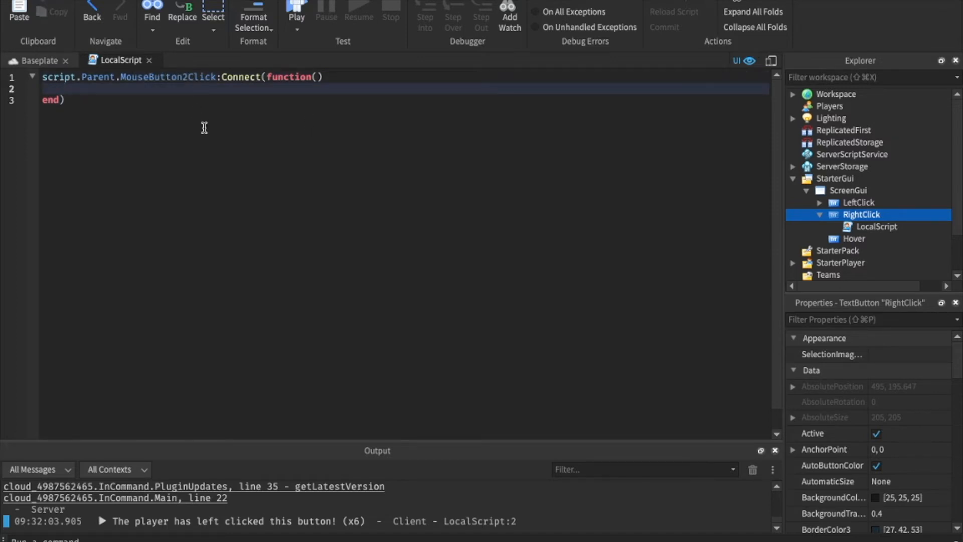
pyautogui.write('print("The player')
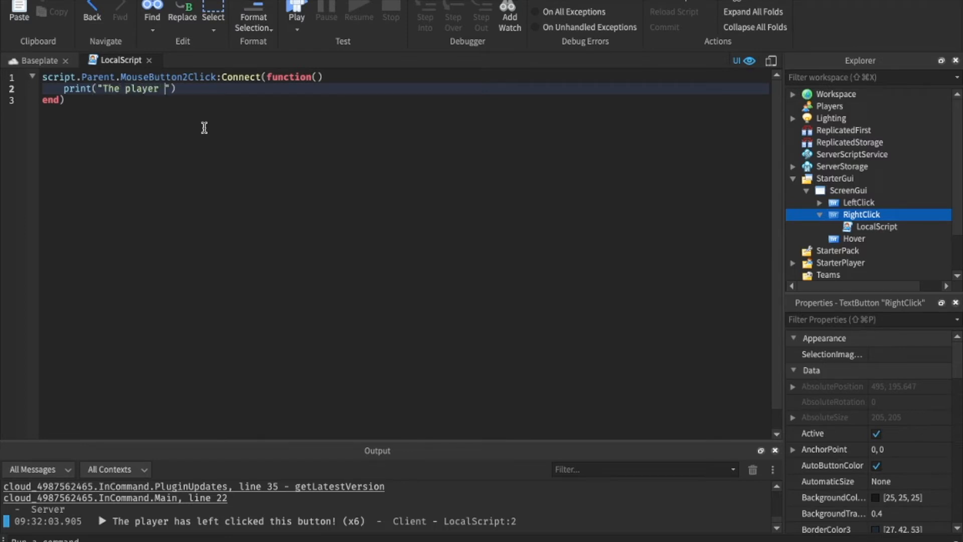
pyautogui.write('has left')
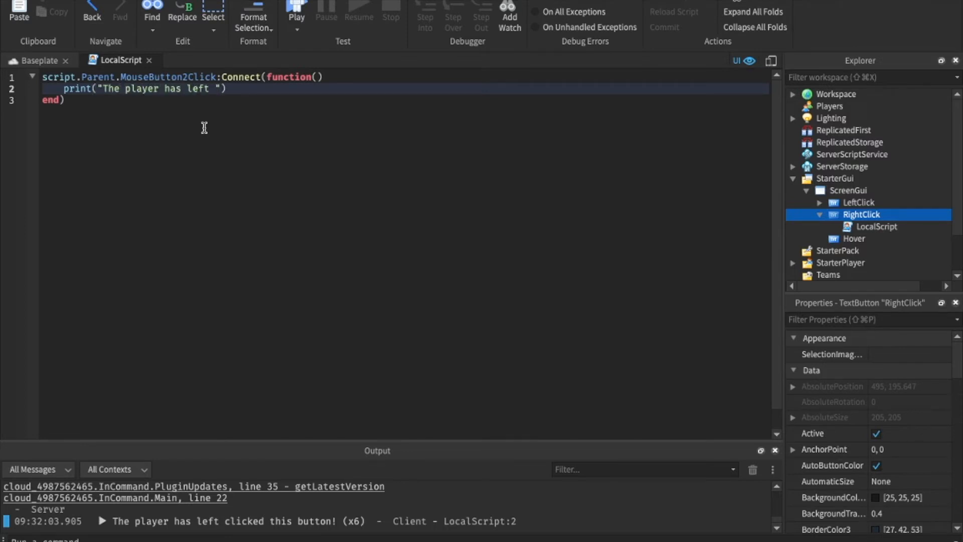
pyautogui.write('clicked!')
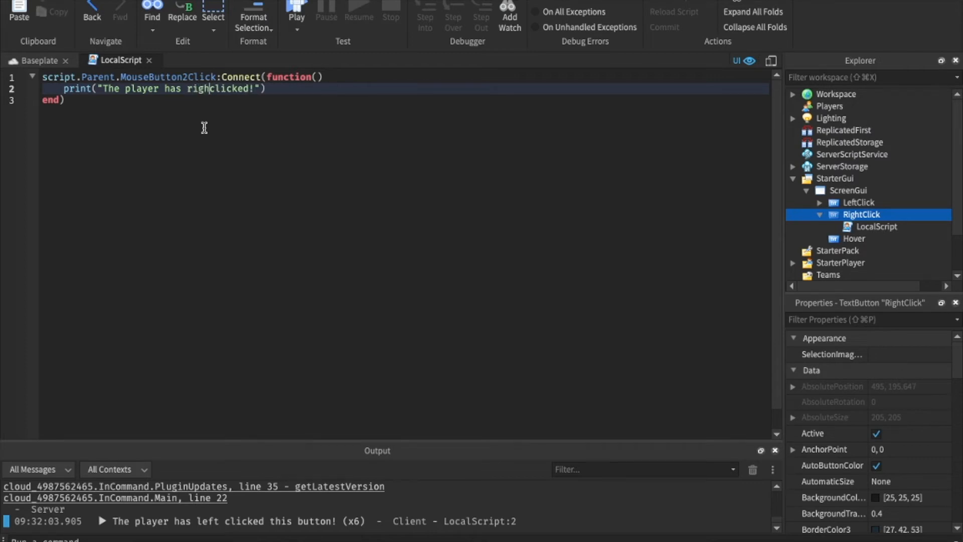
pyautogui.click(37, 59)
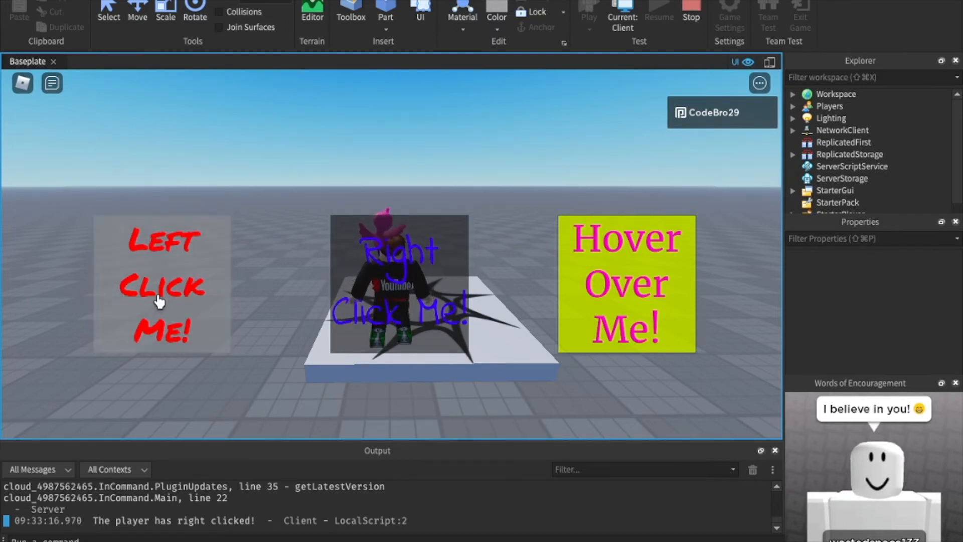
pyautogui.click(162, 285)
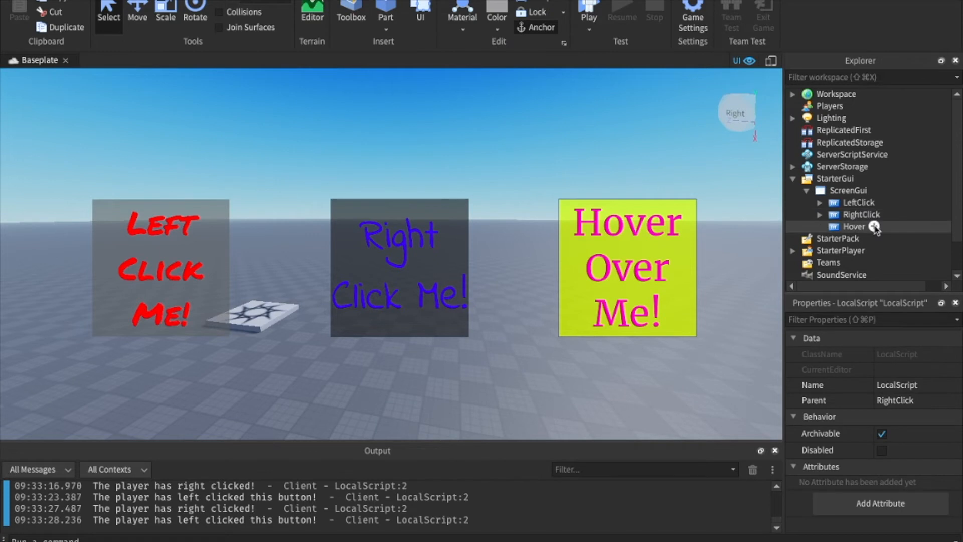
# Add a TextLabel to Hover with white text 'You hovered over this button!' and a new font.
pyautogui.click(853, 226)
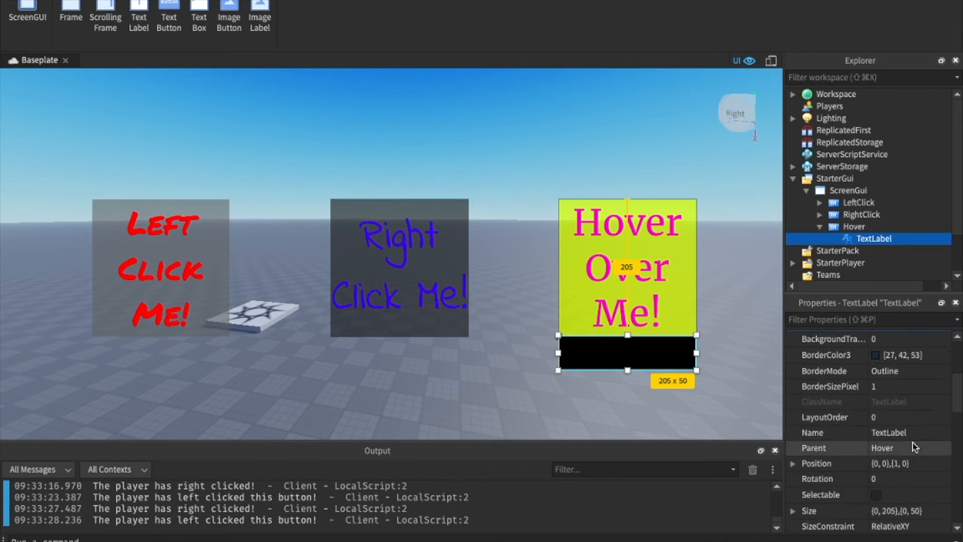
pyautogui.scroll(-3)
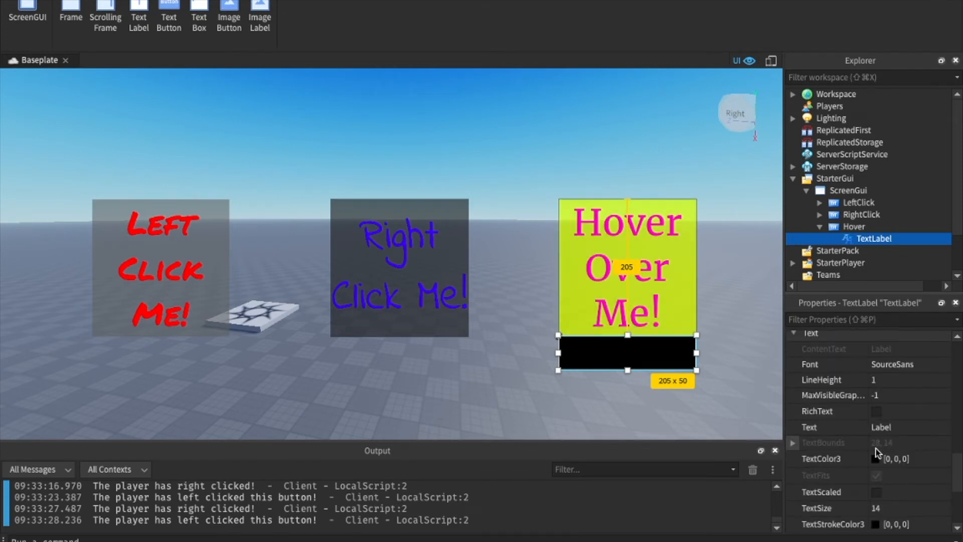
pyautogui.click(876, 458)
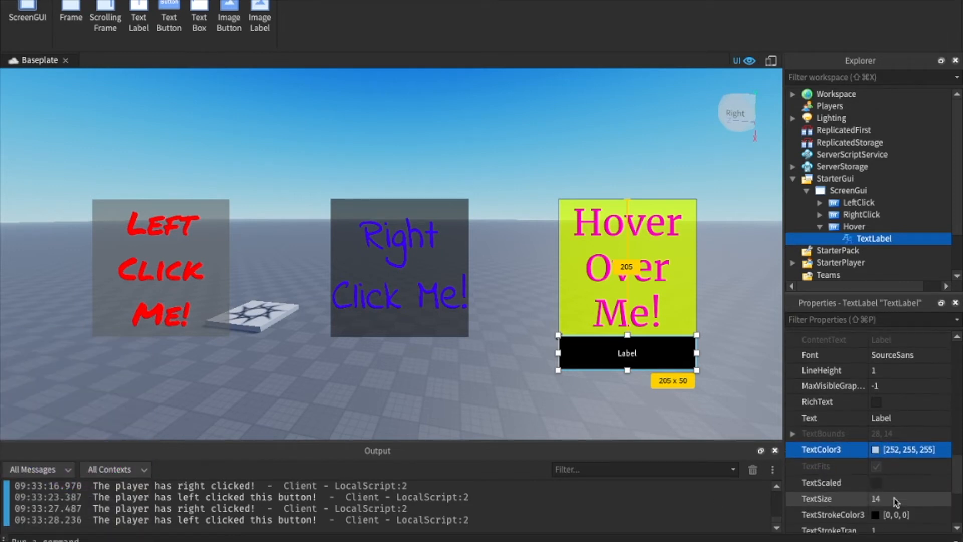
pyautogui.click(876, 482)
pyautogui.write('You hovered over this button!')
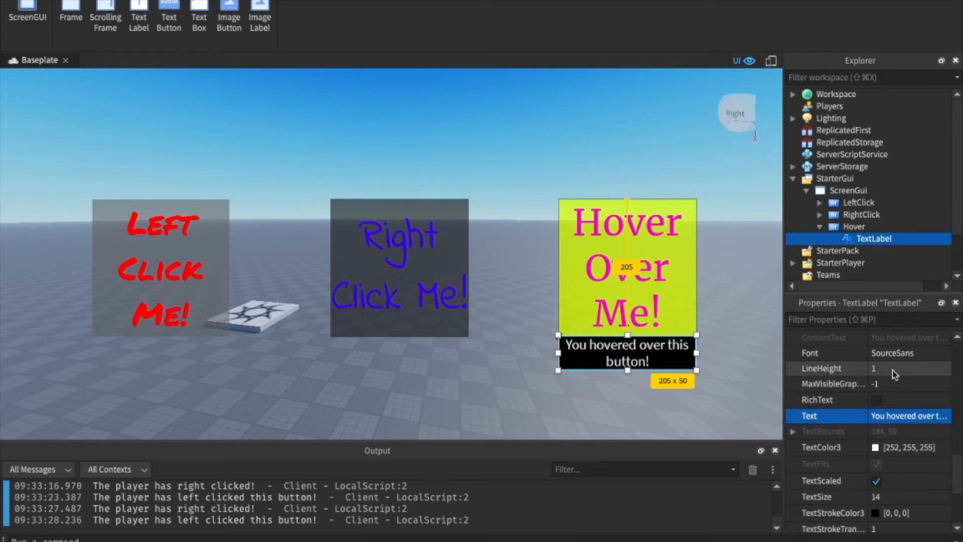
pyautogui.click(909, 353)
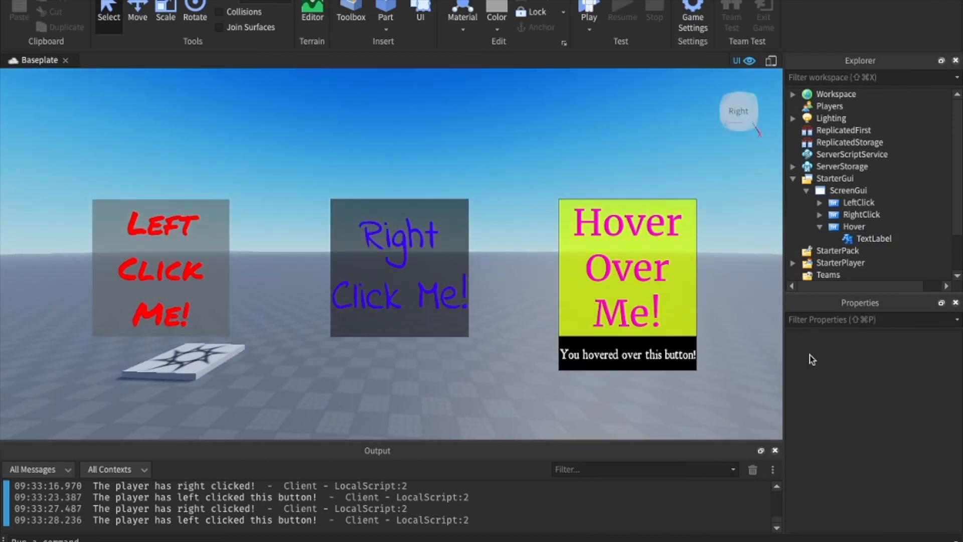
pyautogui.click(873, 238)
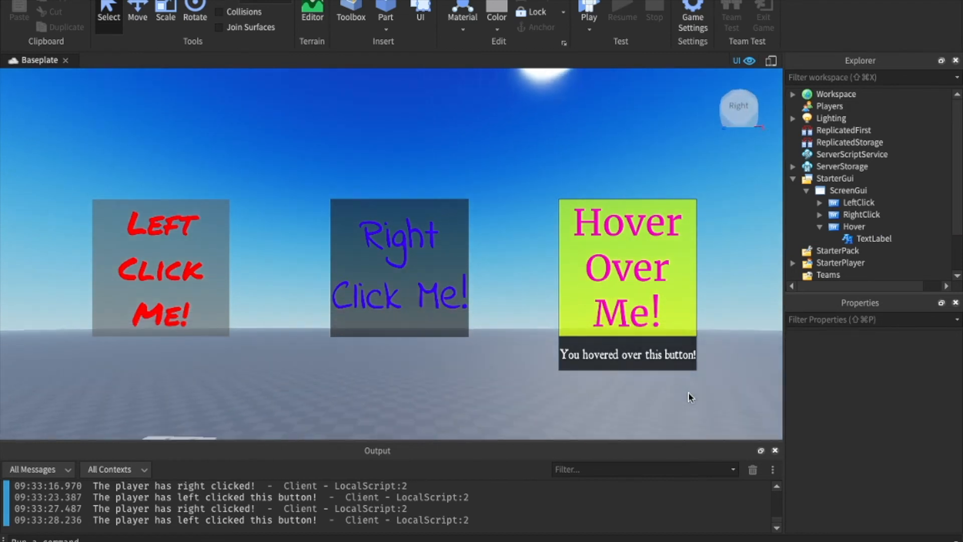
# Rename the Hover button's TextLabel to HoverOverText, uncheck Visible, and reselect Hover.
pyautogui.click(837, 251)
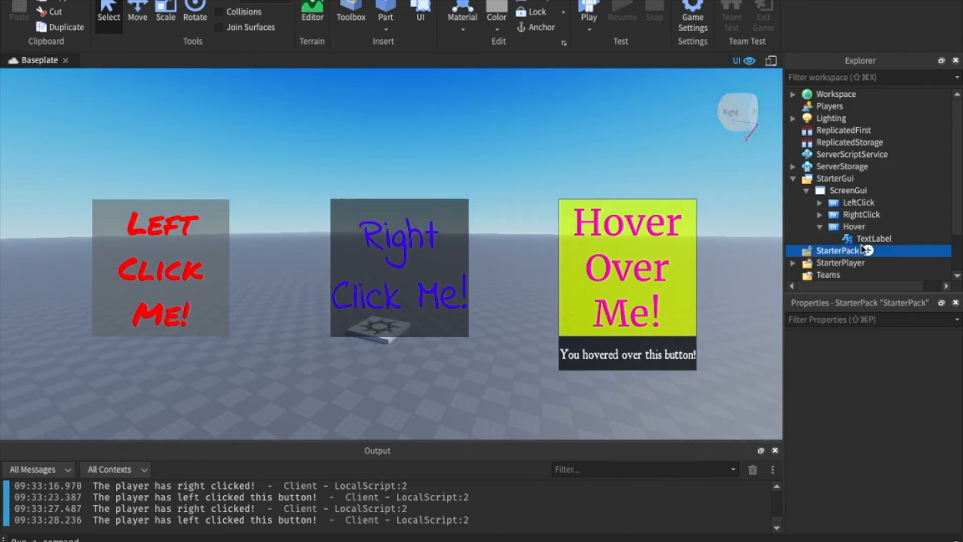
pyautogui.click(875, 238)
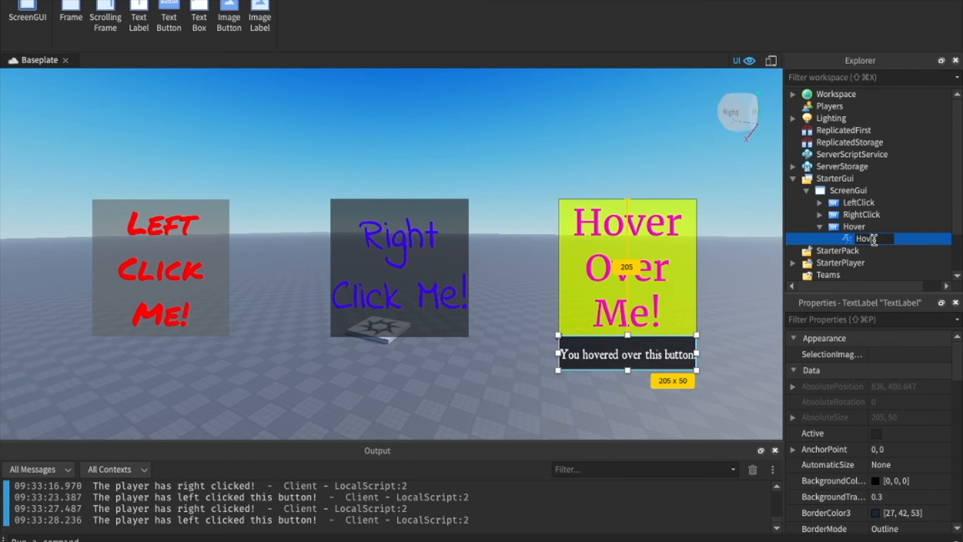
pyautogui.write('HoverOverText')
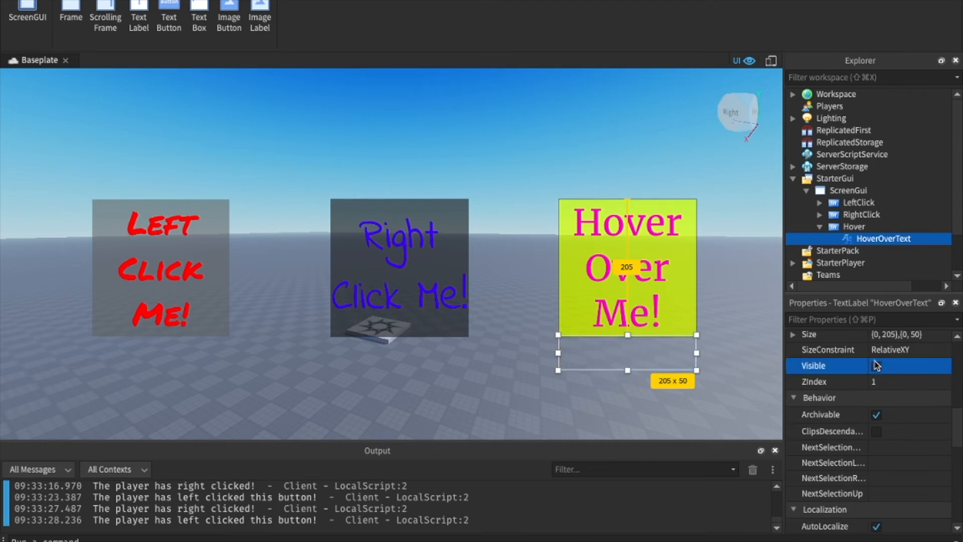
pyautogui.click(854, 226)
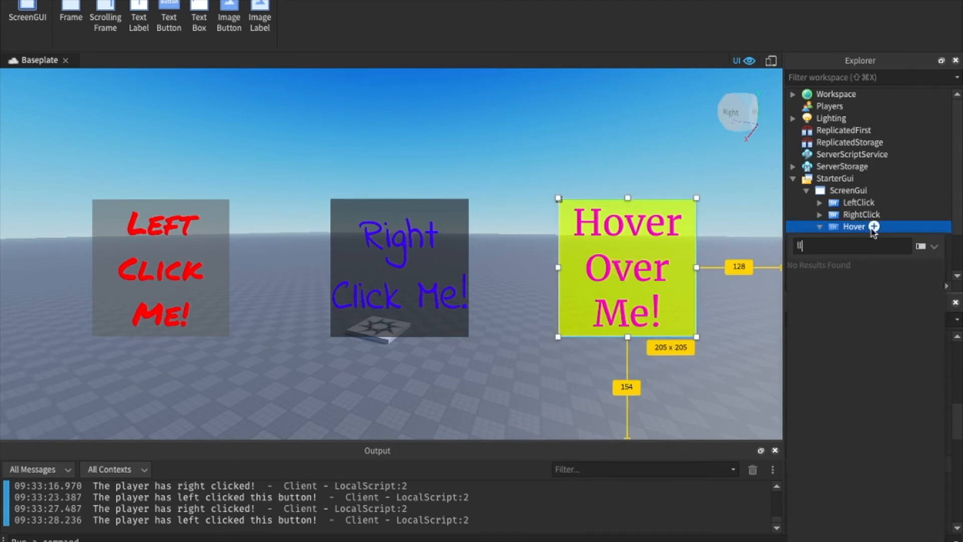
# Replace the Hello world line with a hoverOverText variable and a MouseEnter connection.
pyautogui.doubleClick(876, 238)
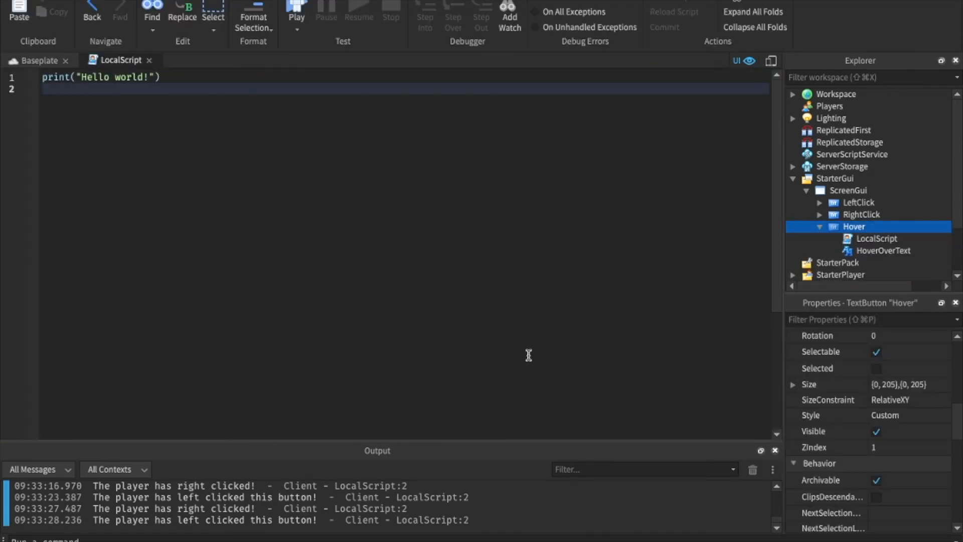
pyautogui.write('local')
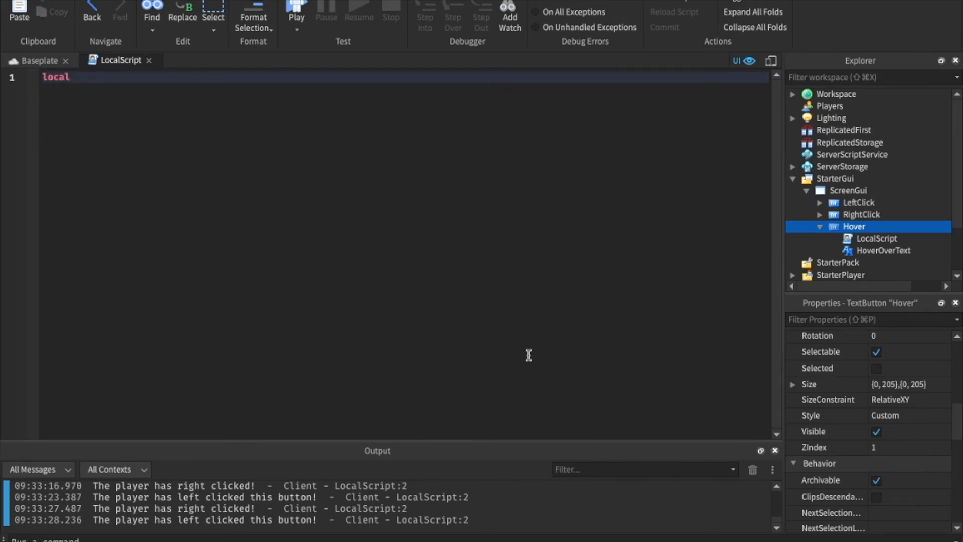
pyautogui.write('hoverOverText')
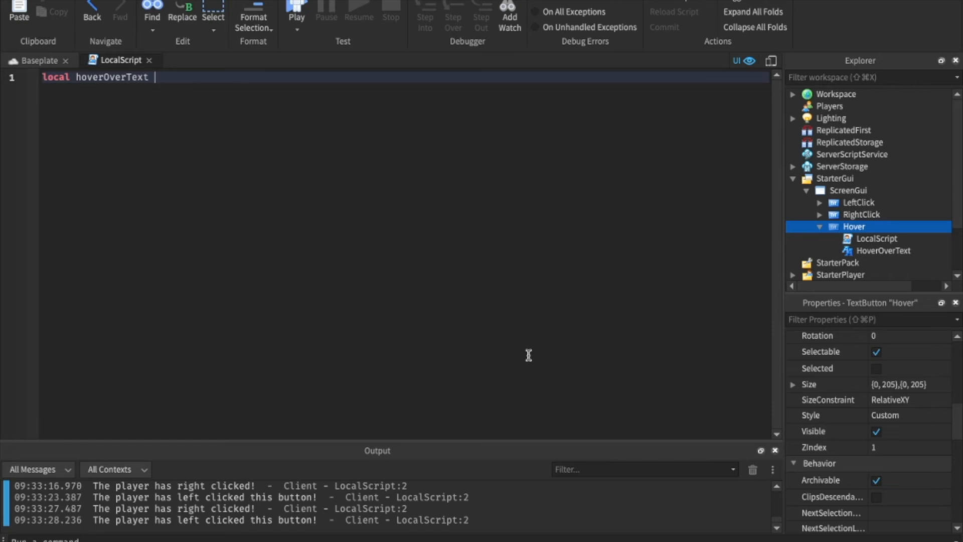
pyautogui.write('= script.Parent.HoverOverText')
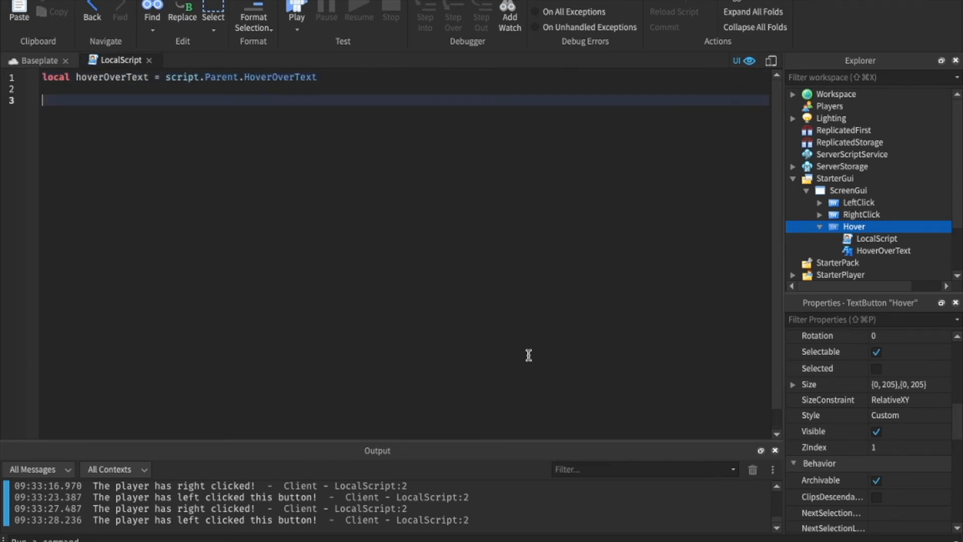
pyautogui.moveTo(216, 344)
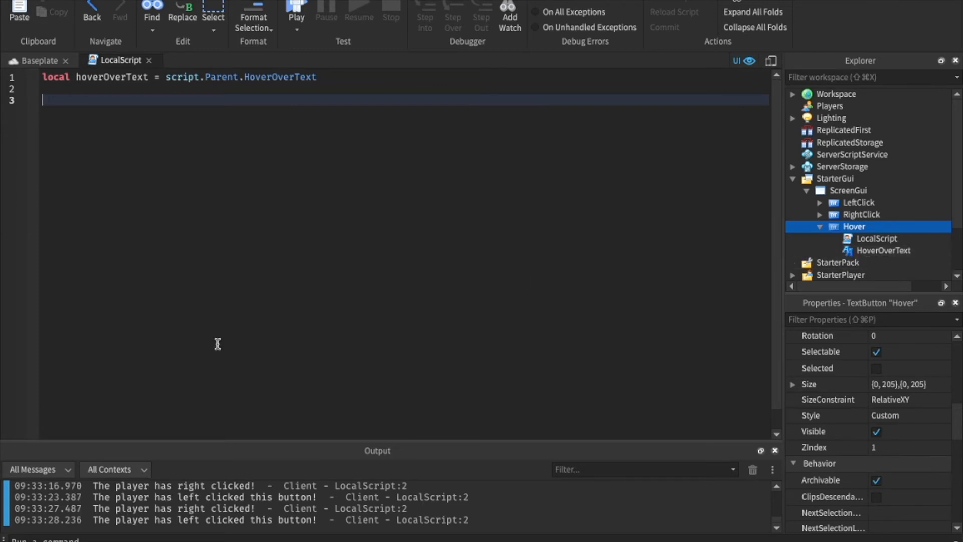
pyautogui.write('script.Parent')
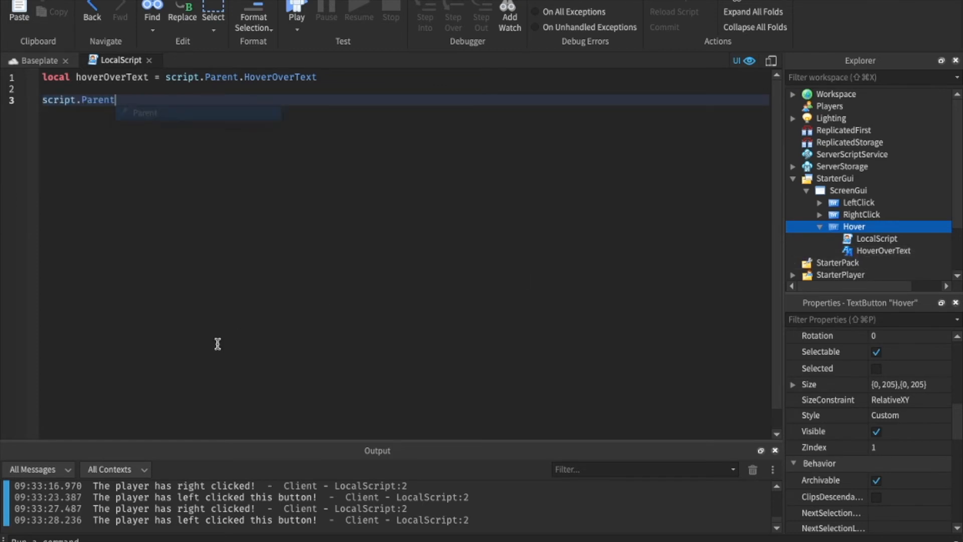
pyautogui.write('.mouseEnter:Connect(function(')
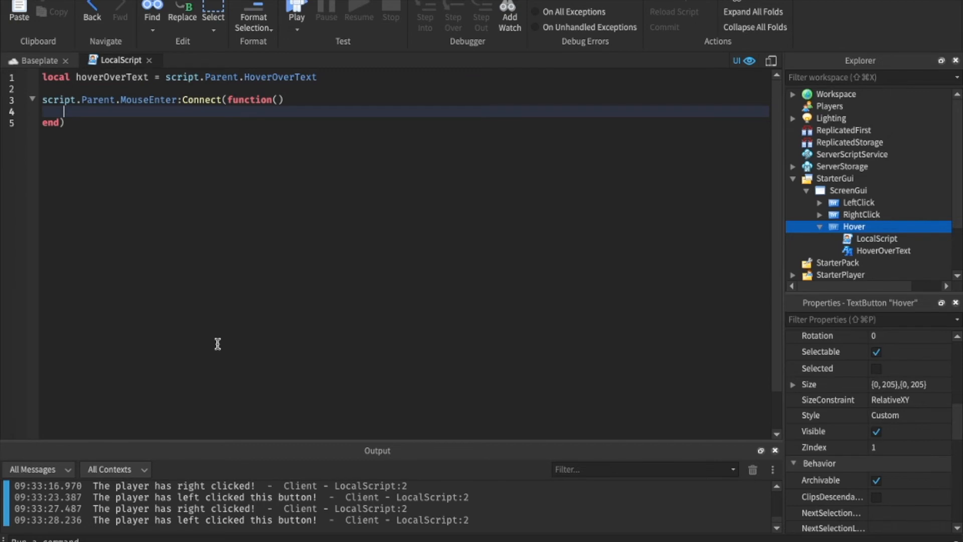
# Set hoverOverText.Visible to true on mouse enter and false on mouse leave.
pyautogui.doubleClick(148, 99)
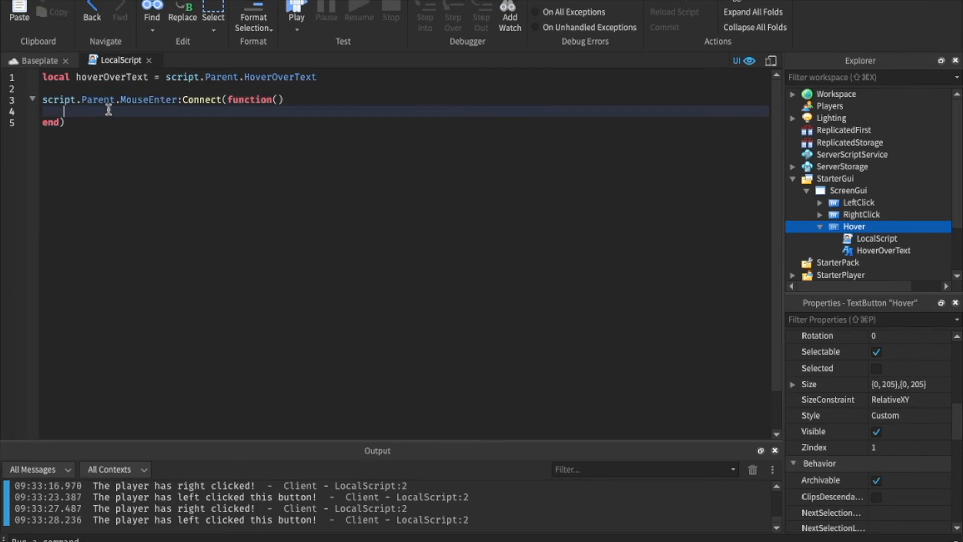
pyautogui.write('hoverOverText.')
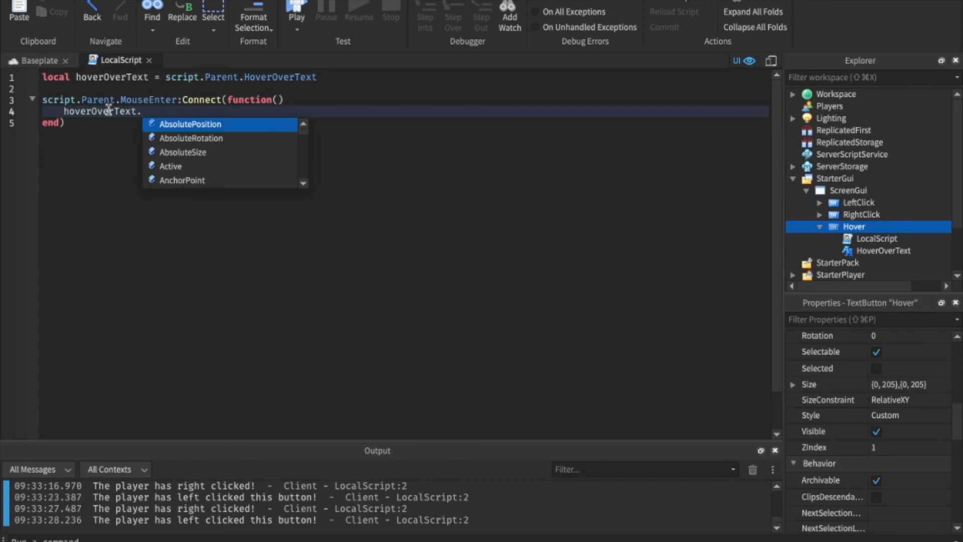
pyautogui.write('Visible = true')
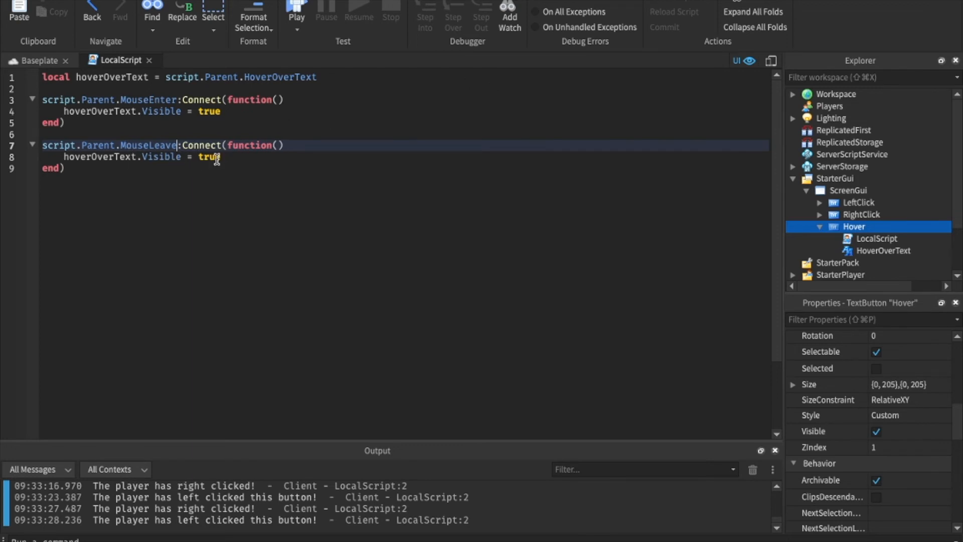
pyautogui.write('false')
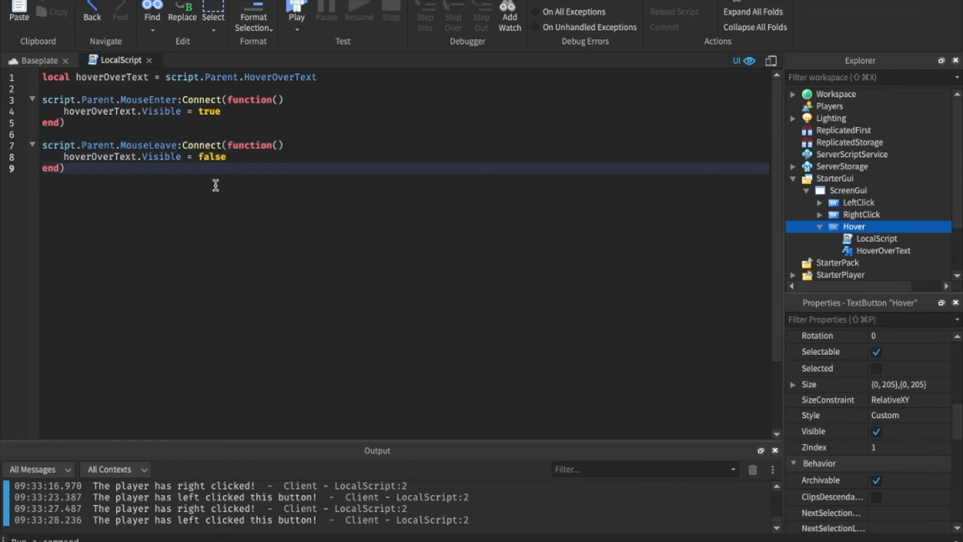
pyautogui.click(36, 60)
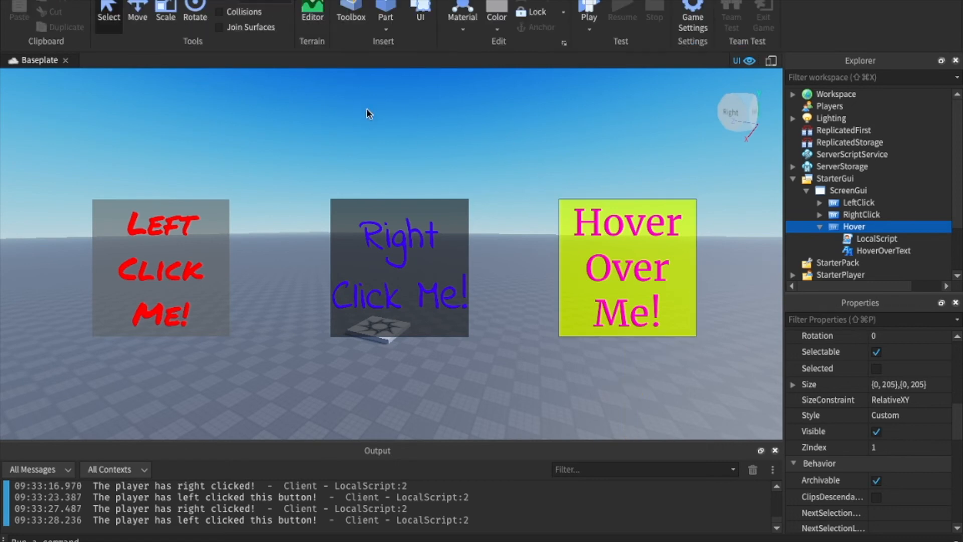
# Launch a Play Here playtest from the current camera position.
pyautogui.click(588, 16)
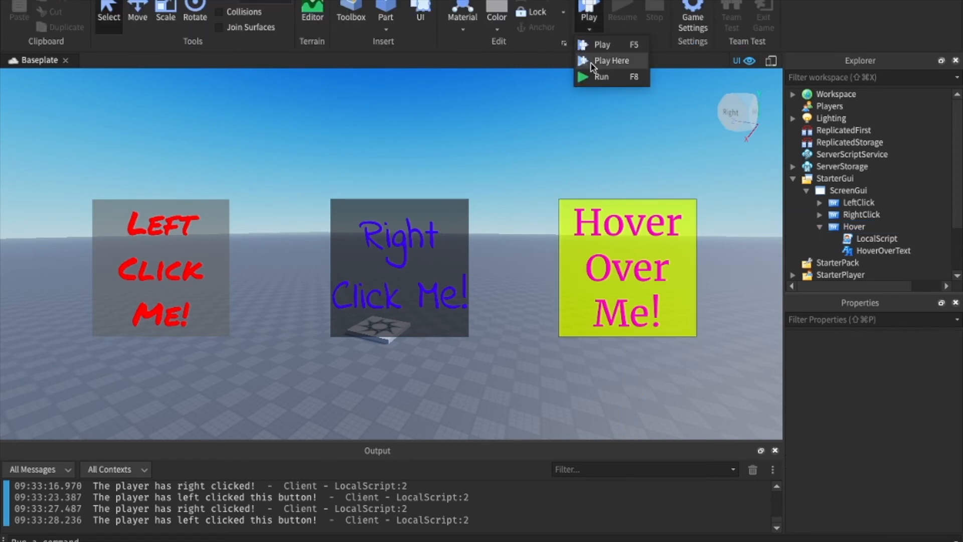
pyautogui.click(610, 60)
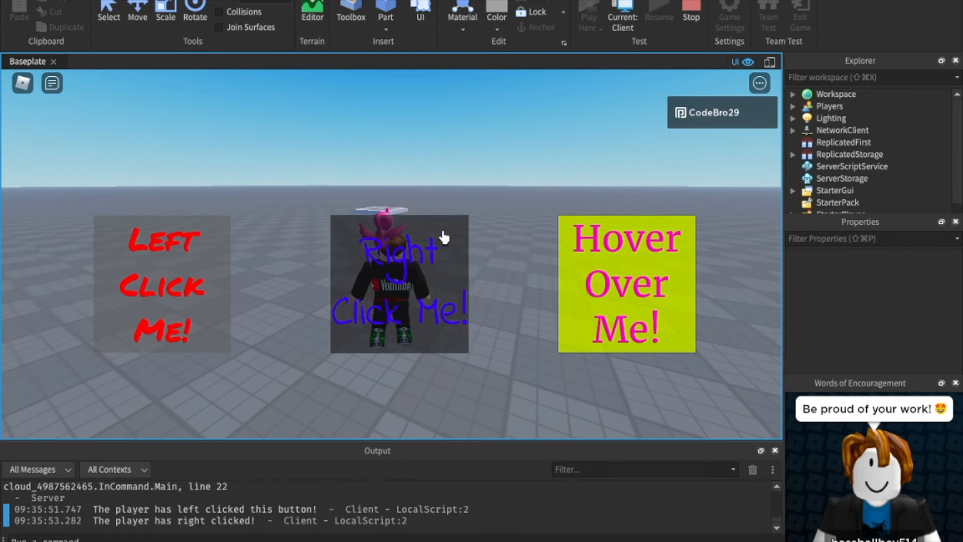
pyautogui.moveTo(626, 325)
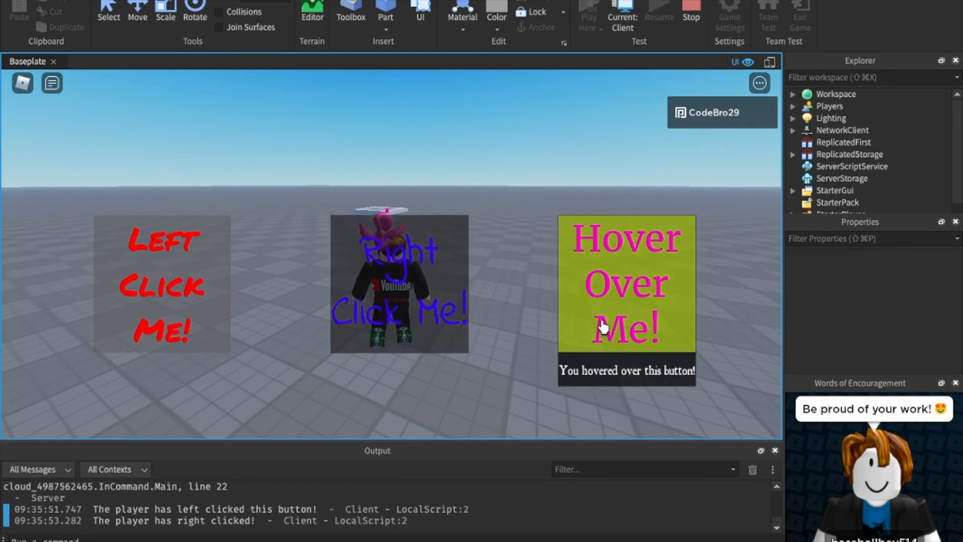
pyautogui.moveTo(619, 273)
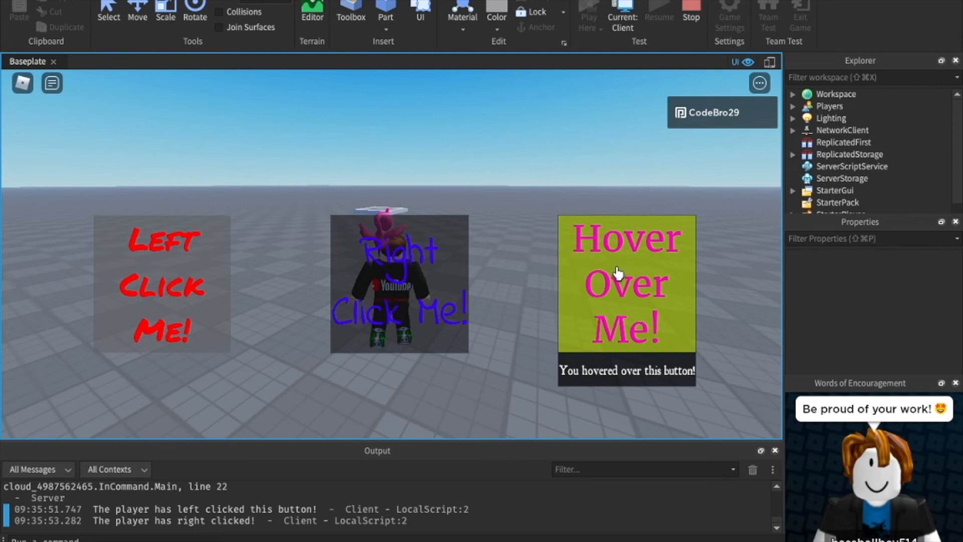
pyautogui.moveTo(381, 263)
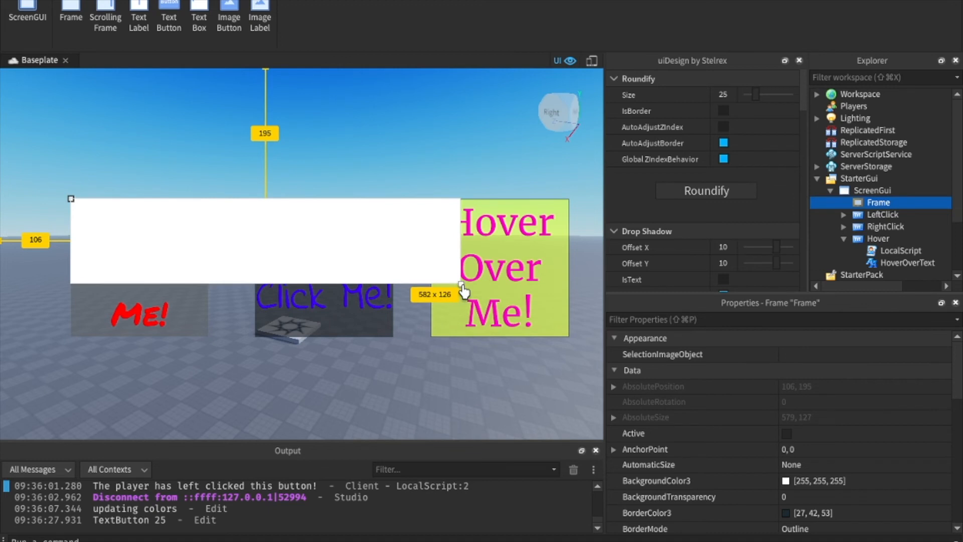
# Stretch the new Frame over all three buttons and select it in Explorer.
pyautogui.moveTo(459, 287); pyautogui.dragTo(568, 336)
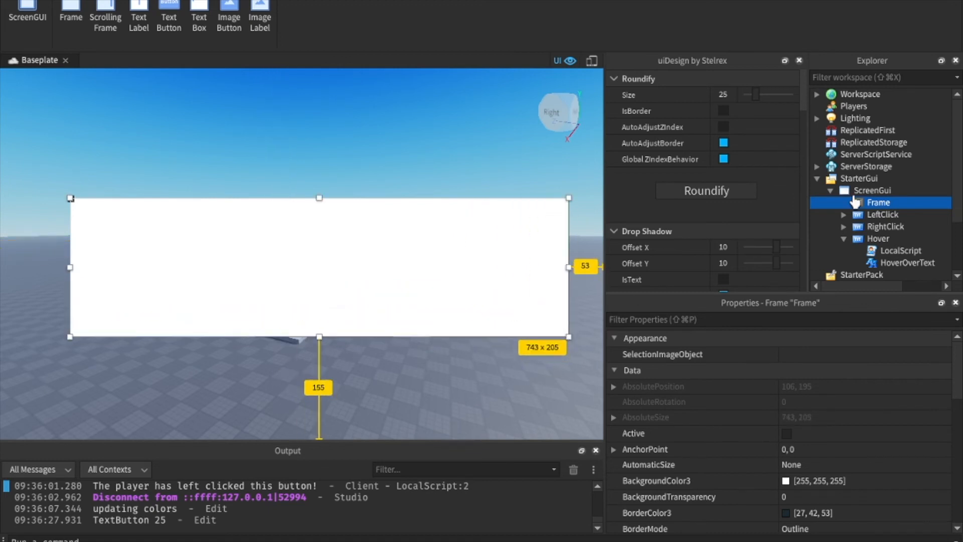
pyautogui.click(884, 215)
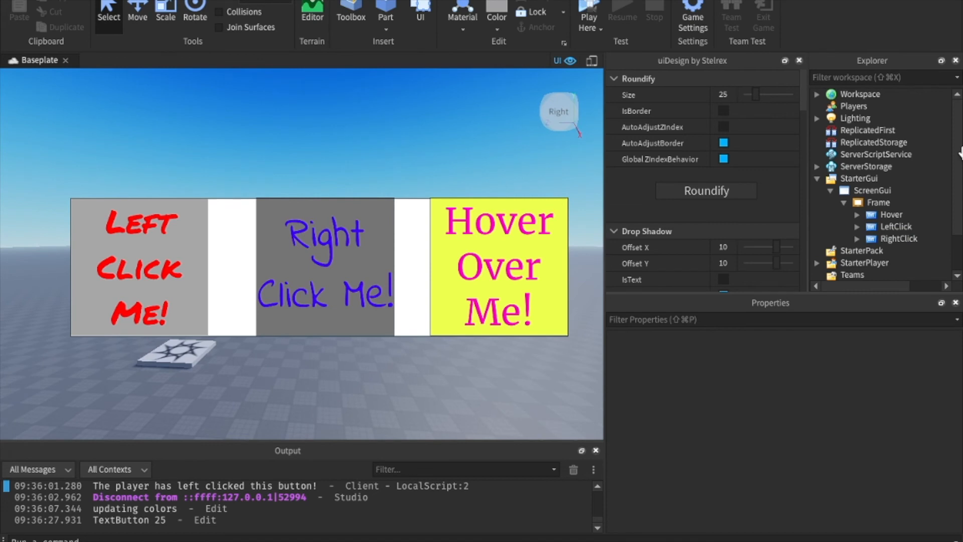
pyautogui.click(878, 202)
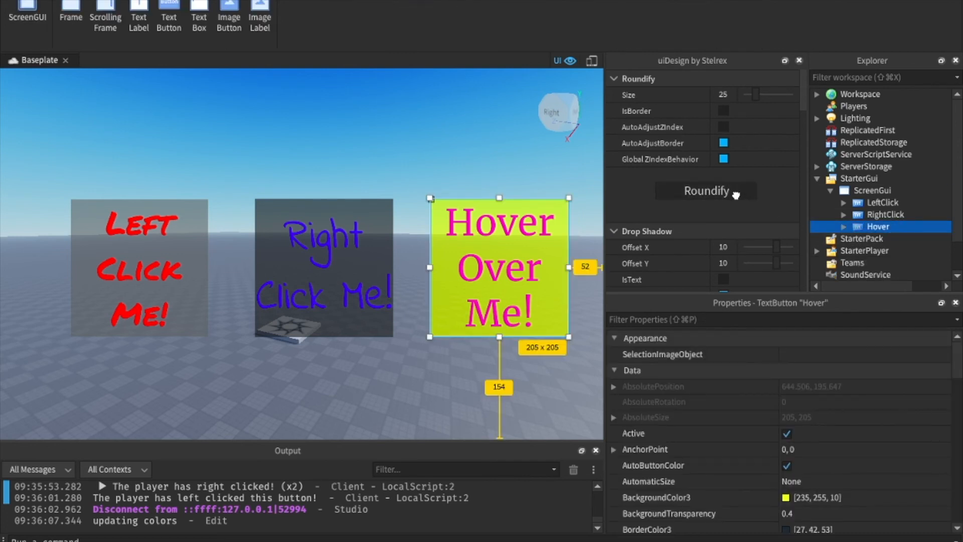
# Round the Hover button's corners, then adjust the button-holding Frame with the uiDesign plugin.
pyautogui.click(706, 191)
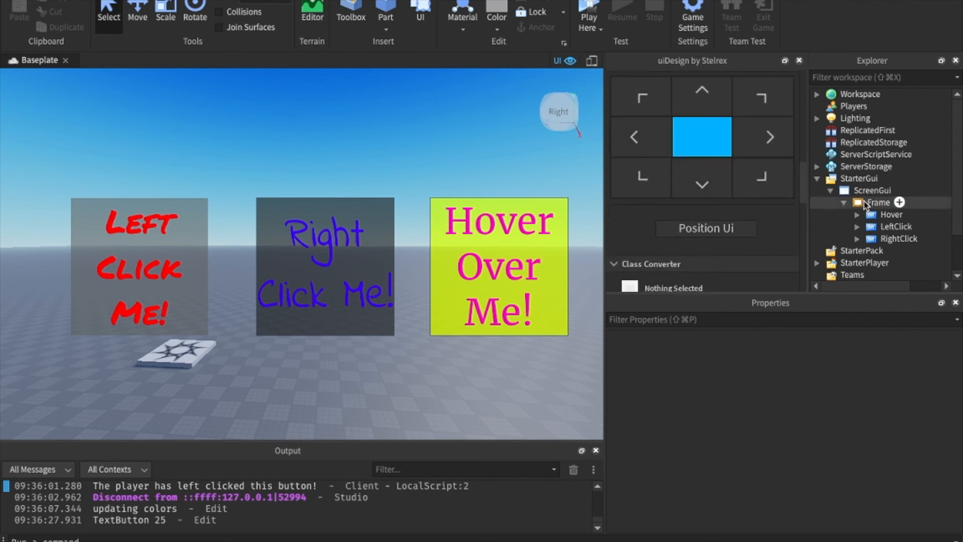
pyautogui.click(879, 202)
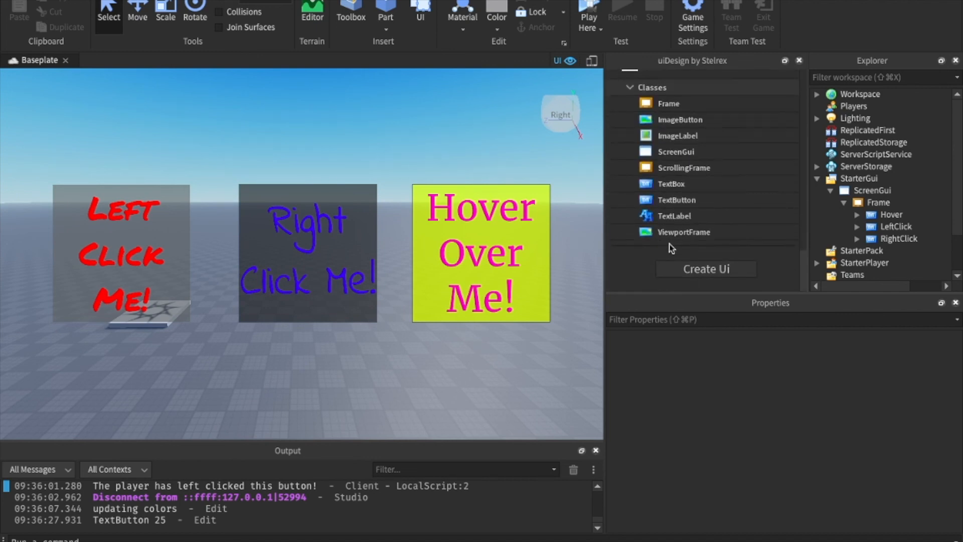
pyautogui.click(706, 268)
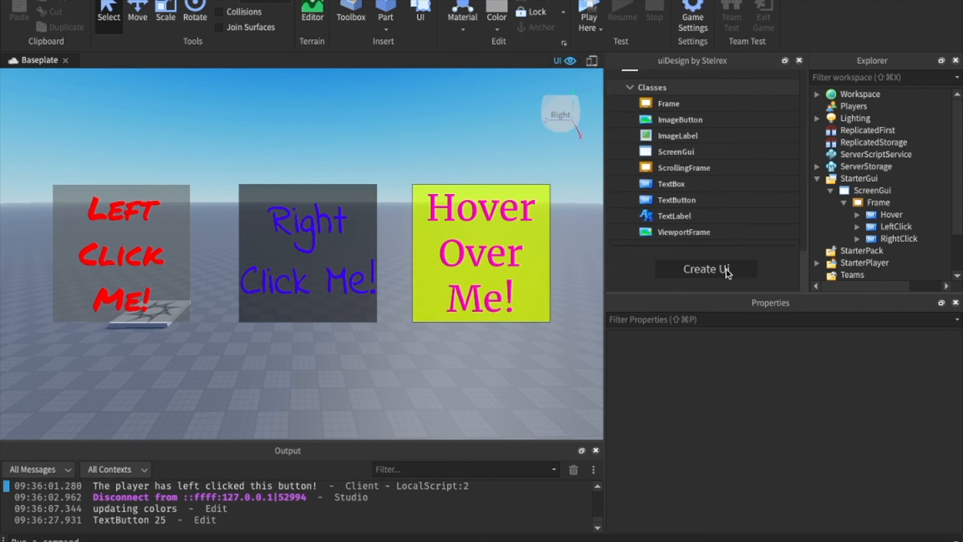
pyautogui.moveTo(706, 244)
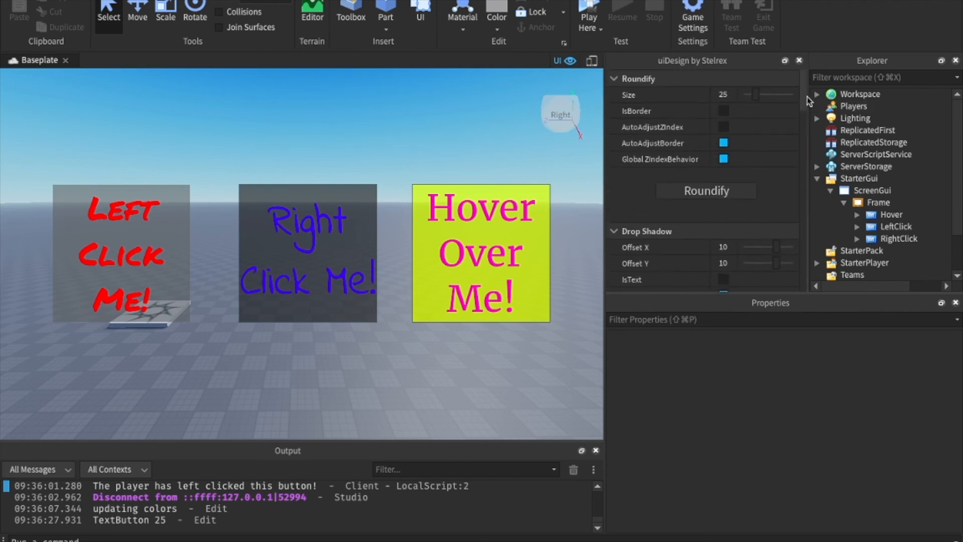
# Close the uiDesign by Stelrex panel.
pyautogui.click(799, 60)
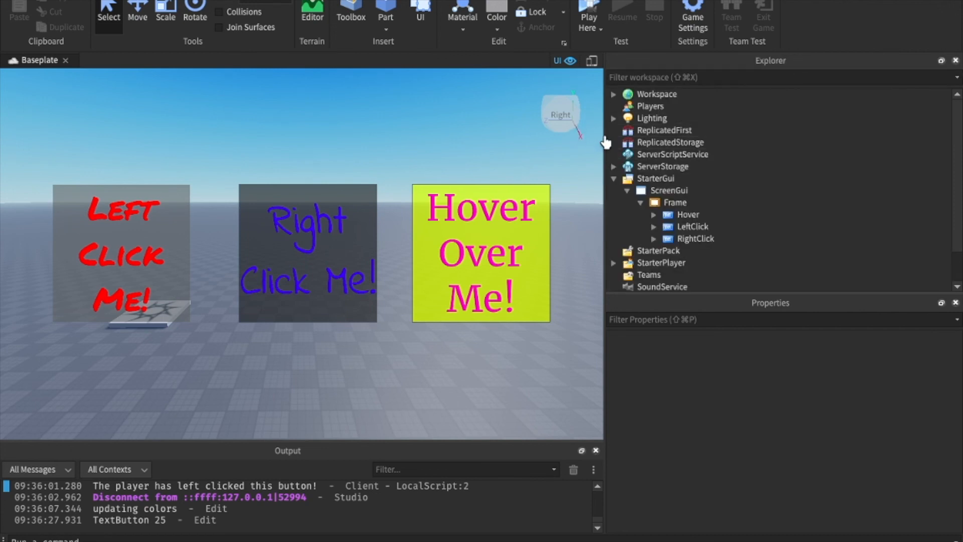
pyautogui.moveTo(600, 183)
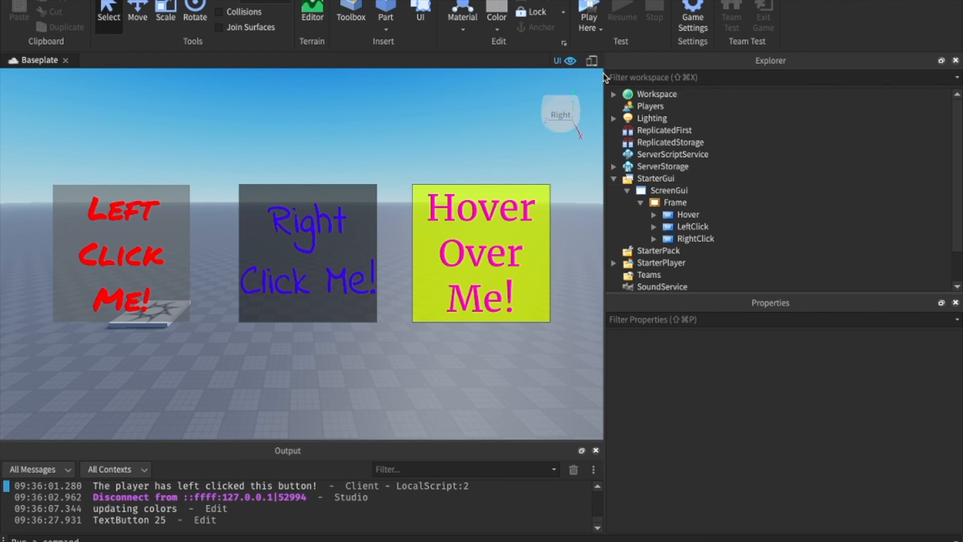
pyautogui.moveTo(609, 391)
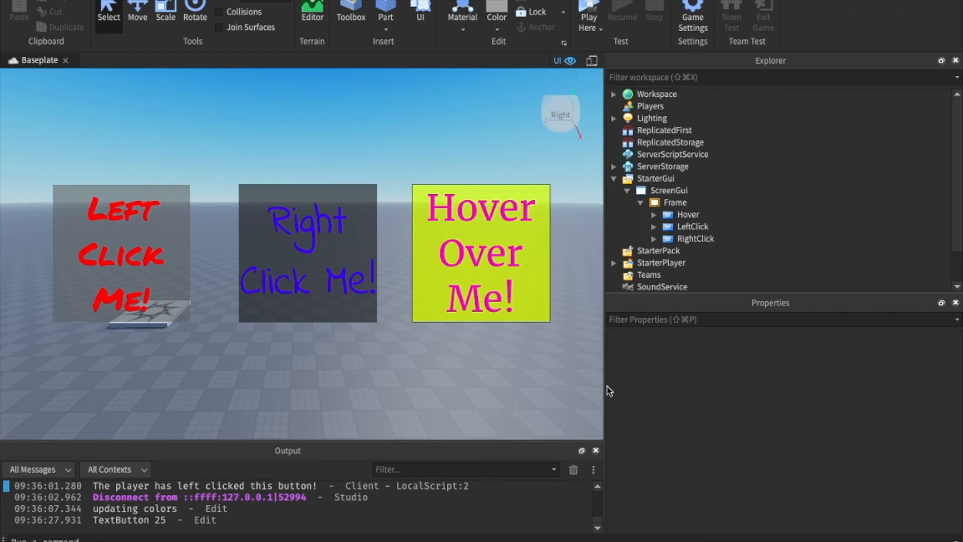